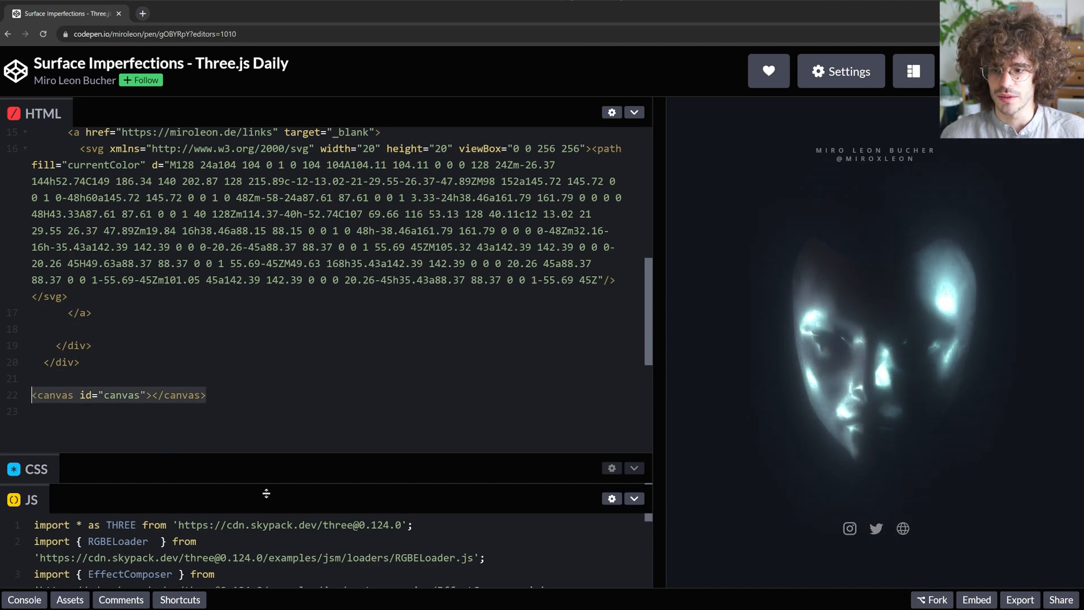
{"action": "mouse_move", "coordinate": [276, 467]}
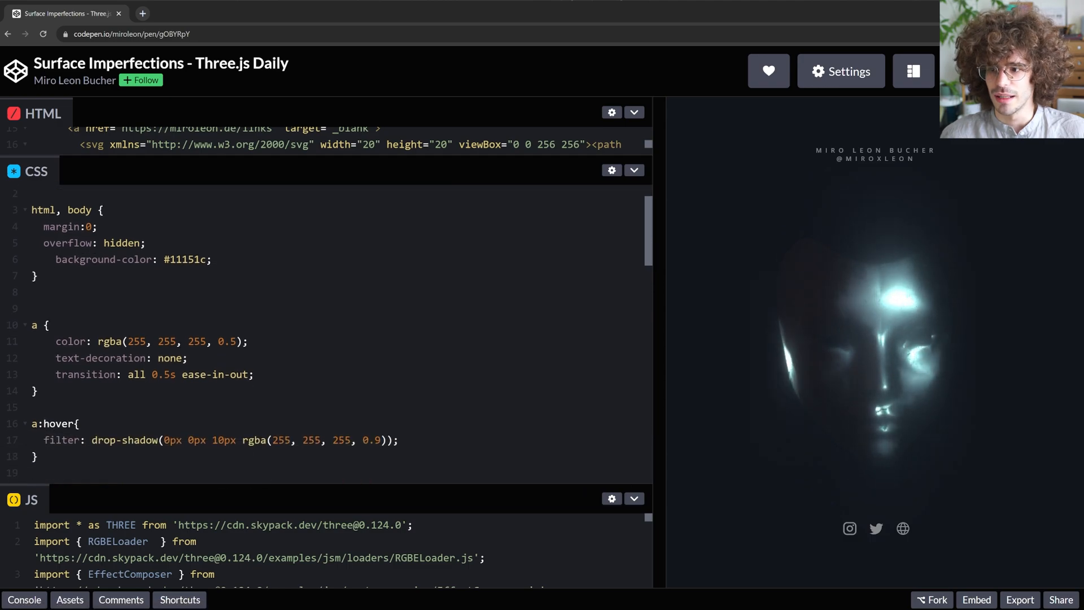
Step: Scroll the CSS to the flex-column text container rules below the canvas styling
{"action": "scroll", "scroll_direction": "down", "scroll_amount": 3}
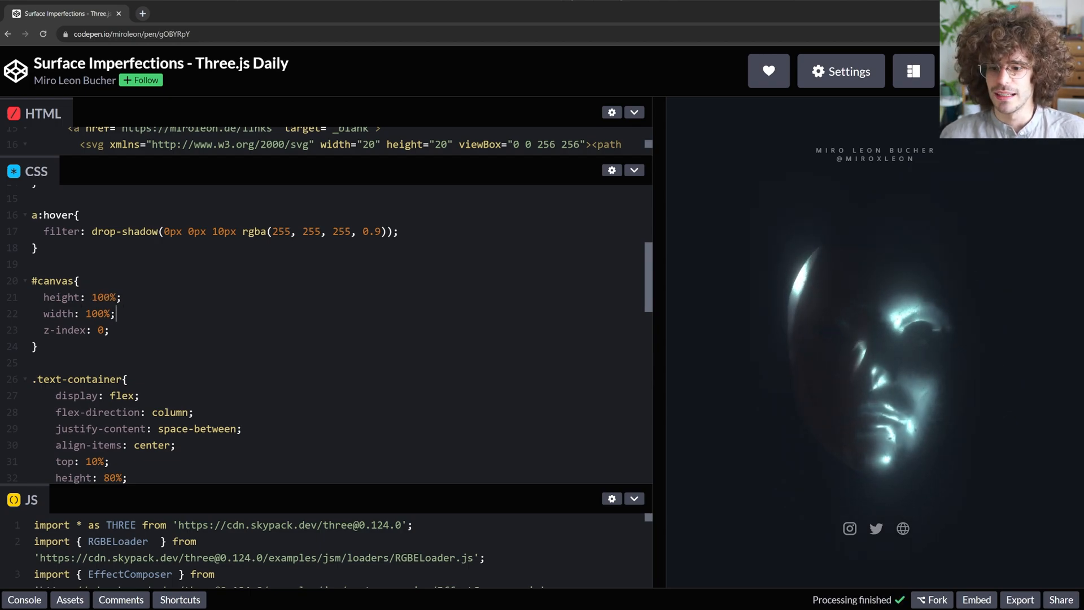
{"action": "mouse_move", "coordinate": [368, 493]}
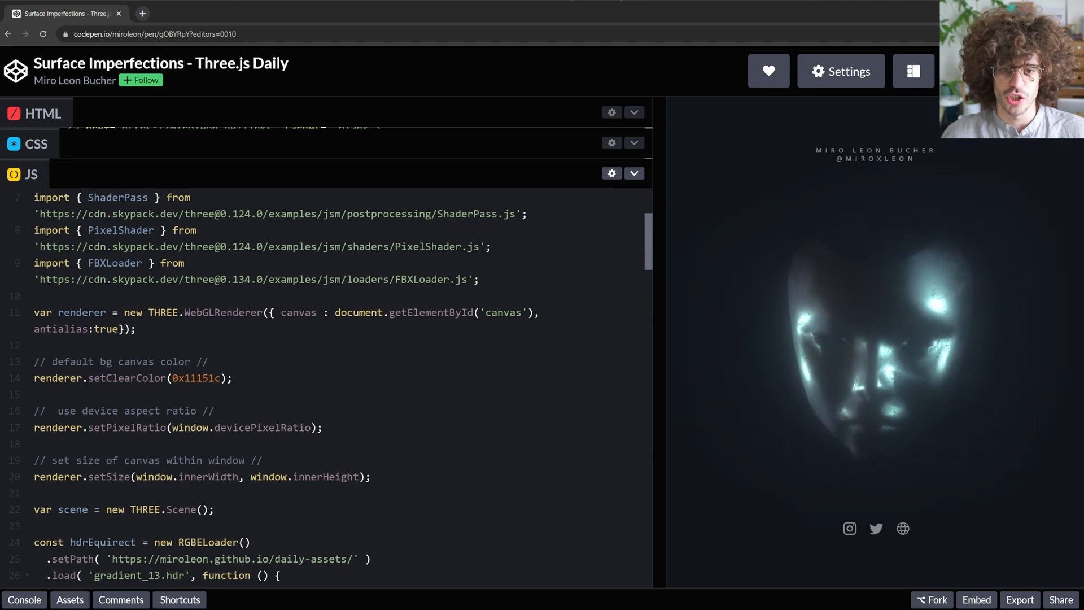
Step: Scroll the JavaScript to the RGBELoader call where gradient_5_comp.hdr is loaded
{"action": "scroll", "scroll_direction": "down", "scroll_amount": 3}
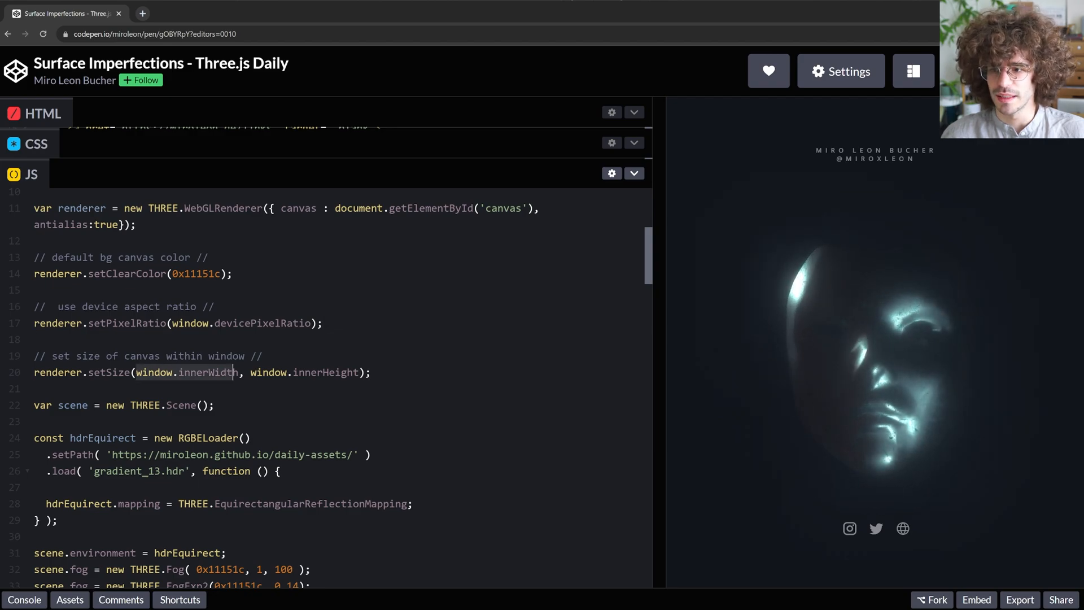
{"action": "scroll", "scroll_direction": "down", "scroll_amount": 3}
{"action": "type", "text": "5_comp"}
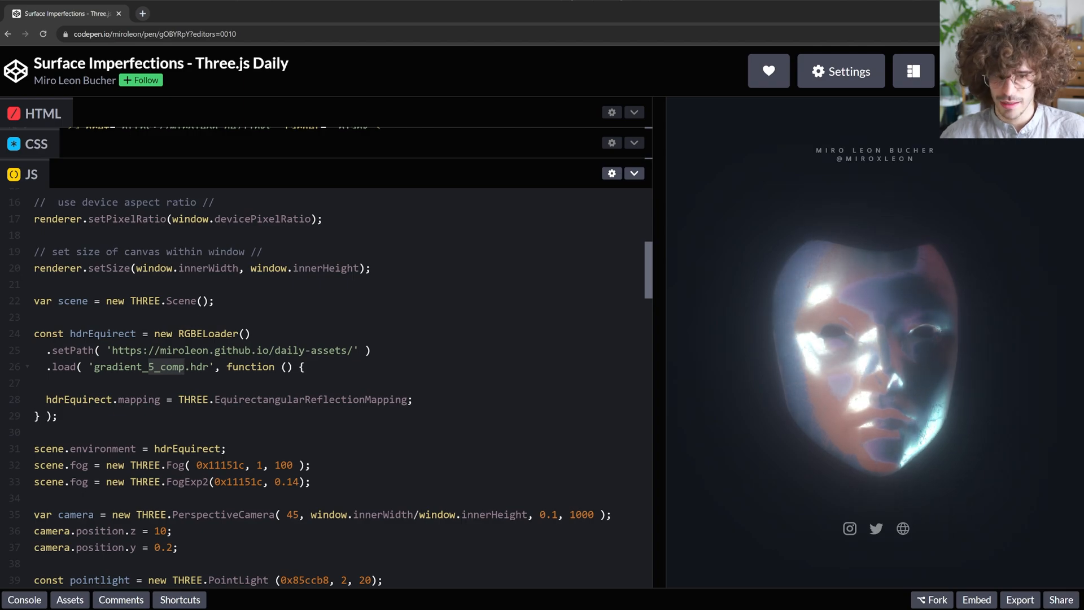
Step: Change the RGBELoader filename back to gradient_13.hdr for cool bluish lighting
{"action": "type", "text": "gradient_13"}
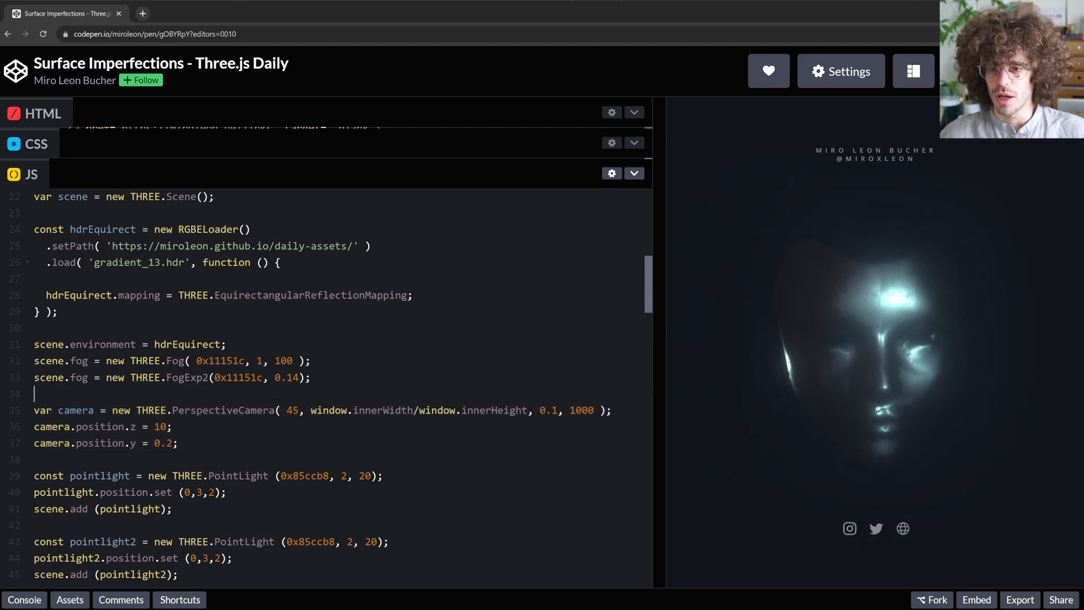
Step: Select the commented PointLightHelper block so its // markers can be removed
{"action": "scroll", "scroll_direction": "down", "scroll_amount": 3}
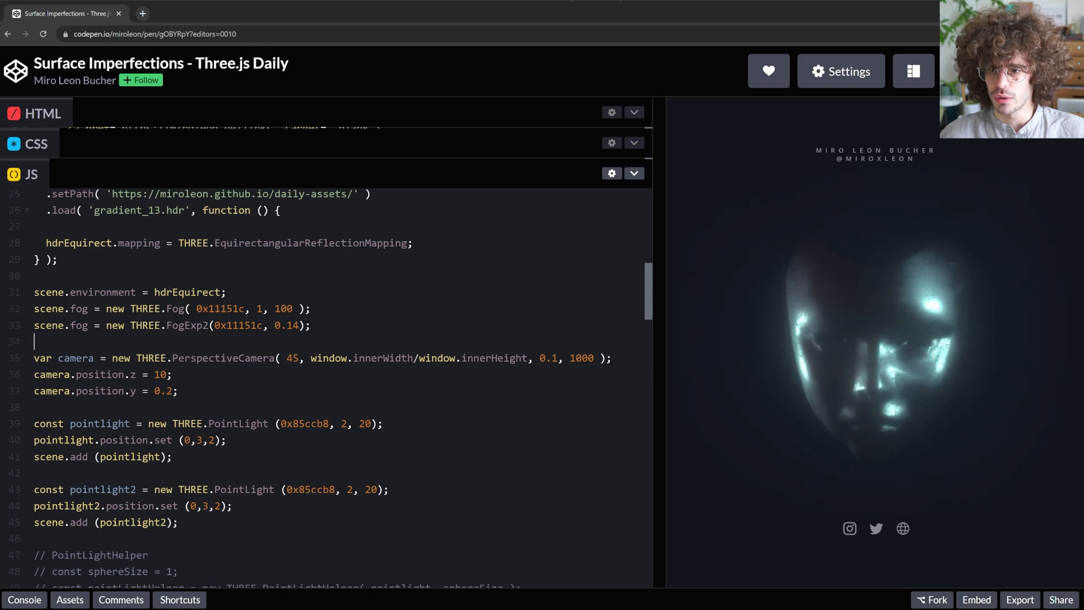
{"action": "scroll", "scroll_direction": "down", "scroll_amount": 3}
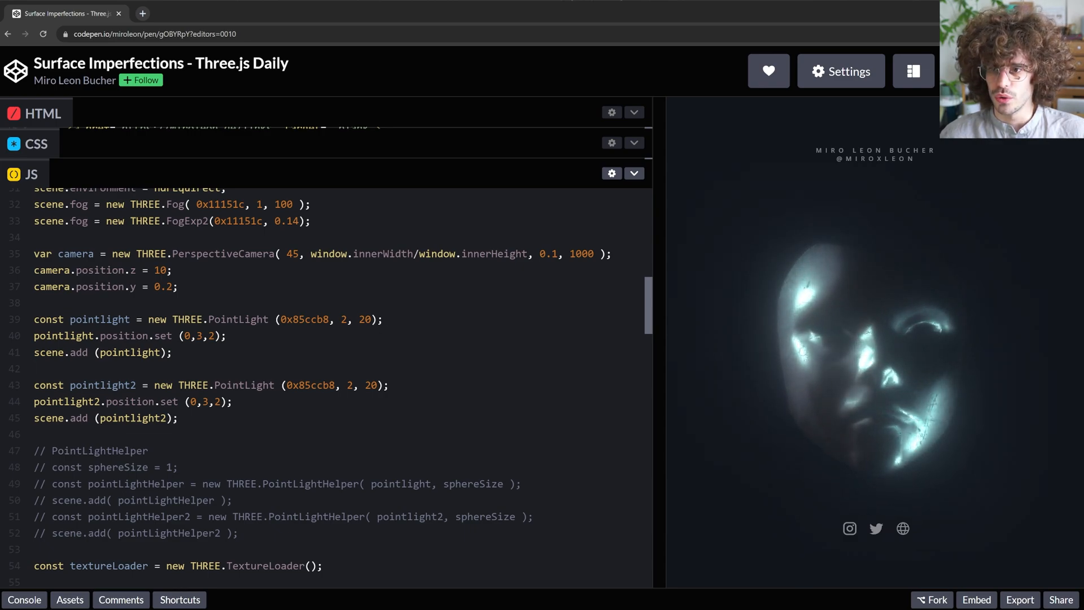
{"action": "left_click_drag", "start_coordinate": [35, 451], "coordinate": [238, 532]}
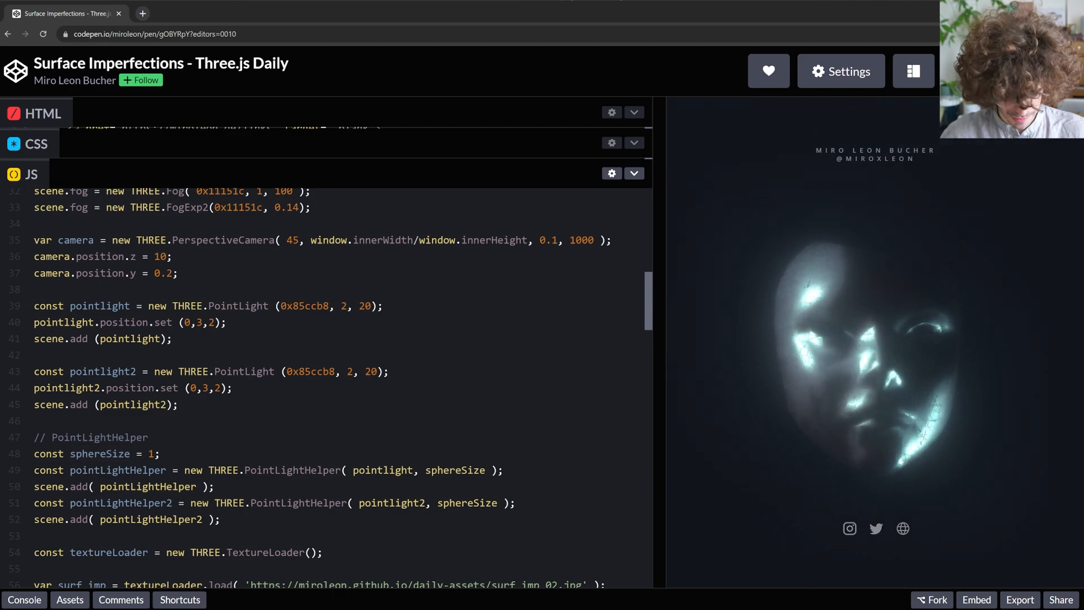
Step: Set camera.position.z to 15 so the helper diamonds appear in the preview
{"action": "type", "text": "15"}
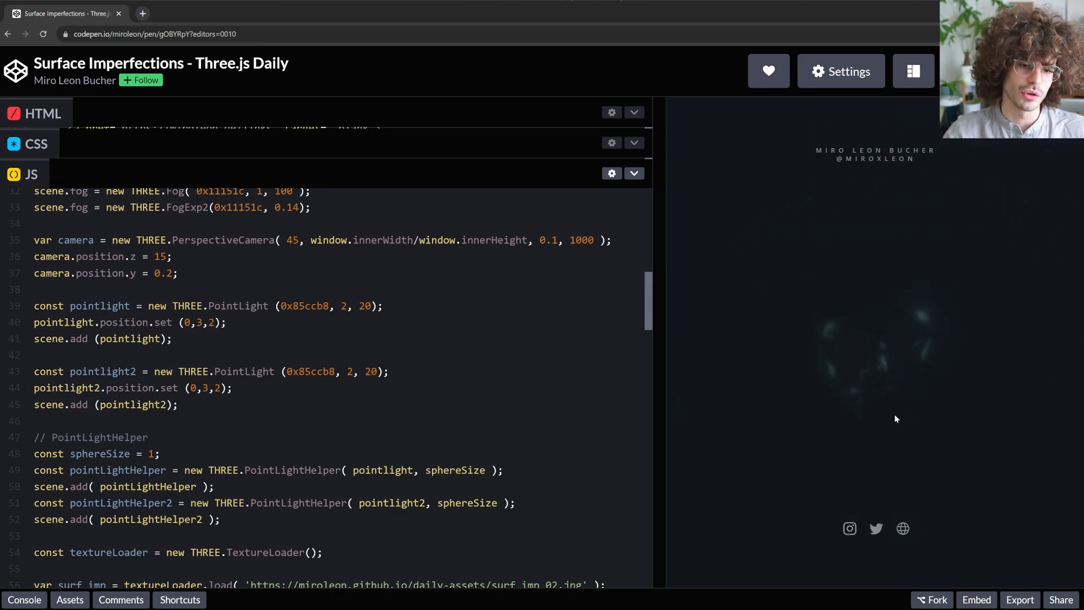
{"action": "left_click", "coordinate": [156, 257]}
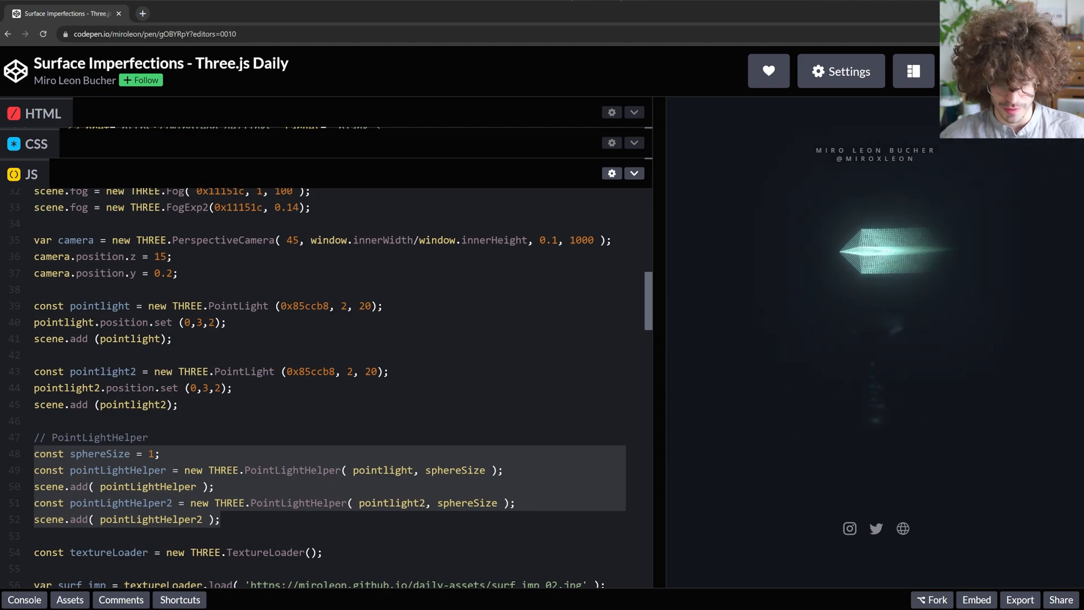
Step: Comment out the helper lines with Ctrl+/ and set camera.position.z back to 10
{"action": "key", "text": "Ctrl+/"}
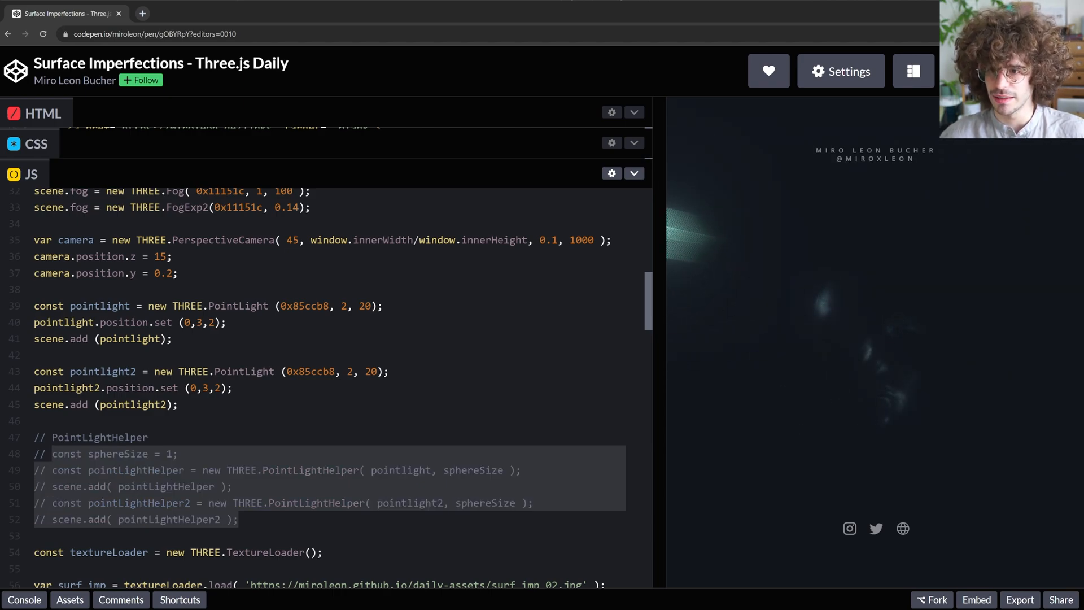
{"action": "type", "text": "10"}
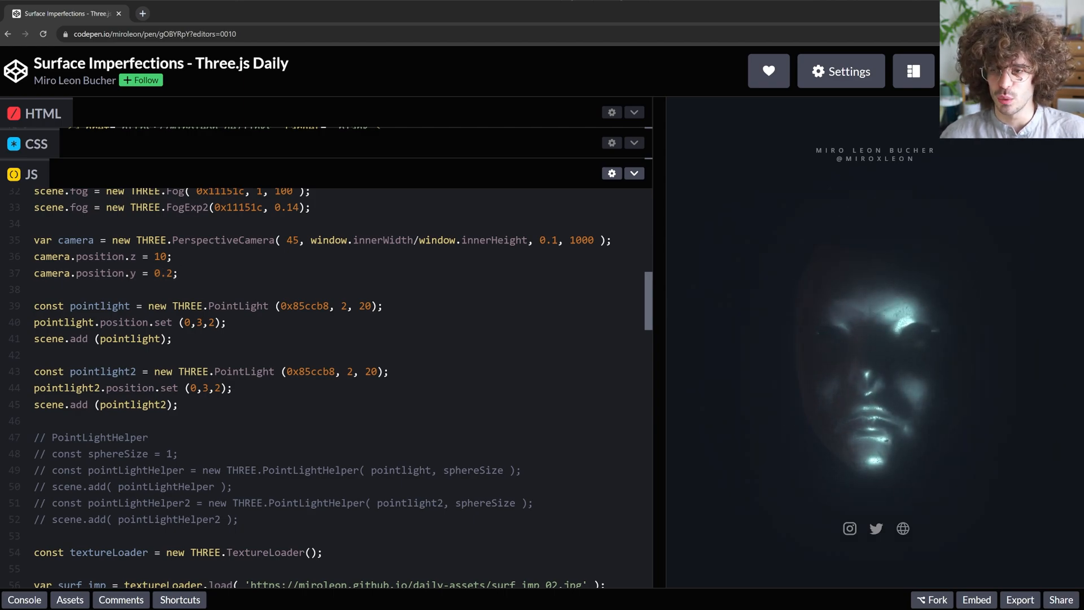
{"action": "scroll", "scroll_direction": "down", "scroll_amount": 3}
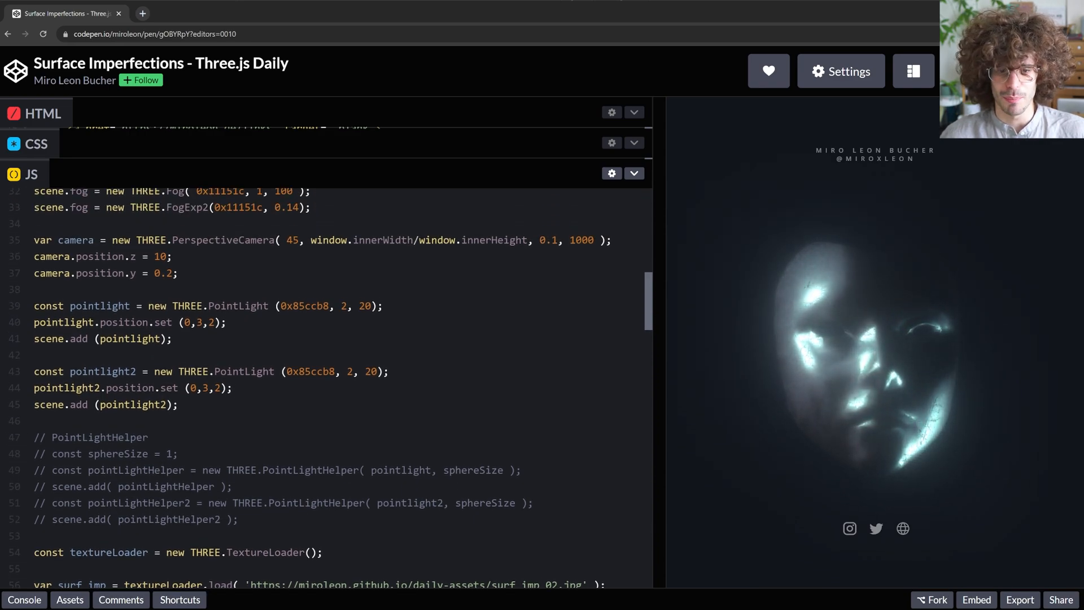
{"action": "scroll", "scroll_direction": "down", "scroll_amount": 3}
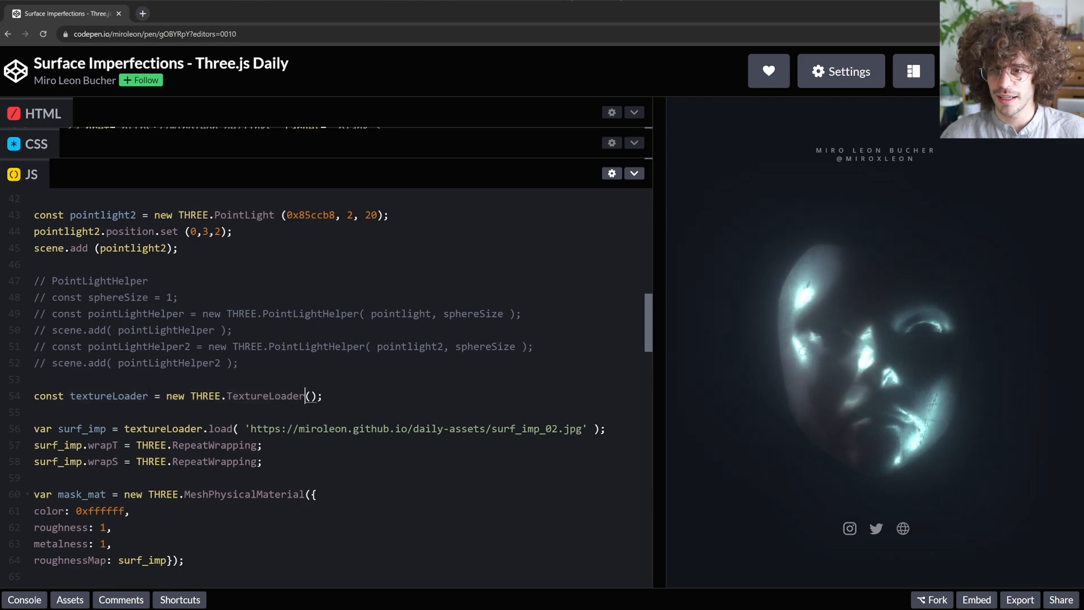
Step: Scroll to the mask material and pick out the surf_imp_02.jpg roughness texture URL
{"action": "scroll", "scroll_direction": "down", "scroll_amount": 3}
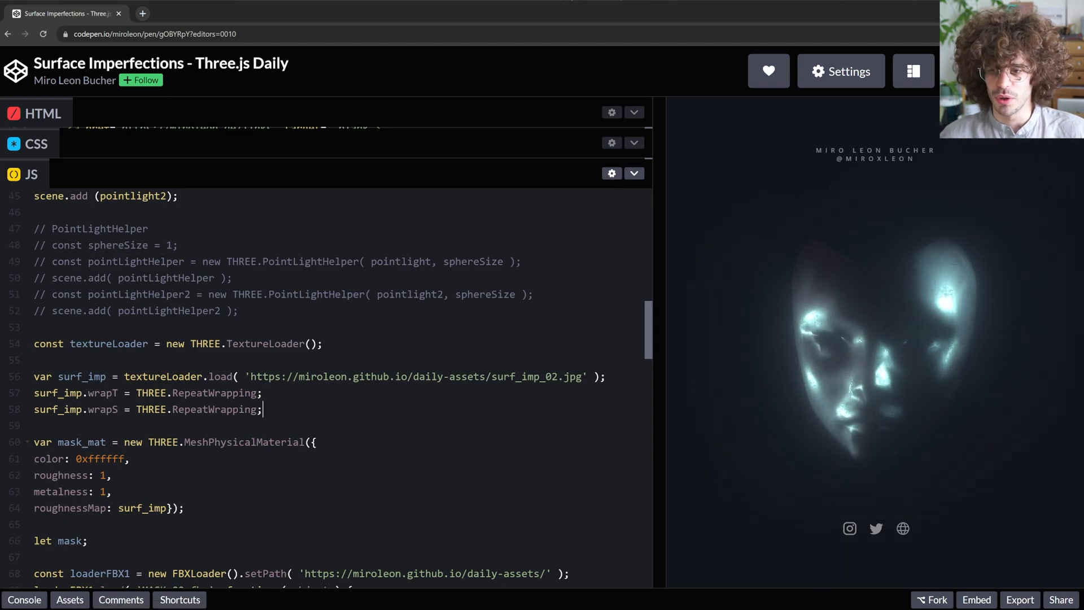
{"action": "scroll", "scroll_direction": "down", "scroll_amount": 3}
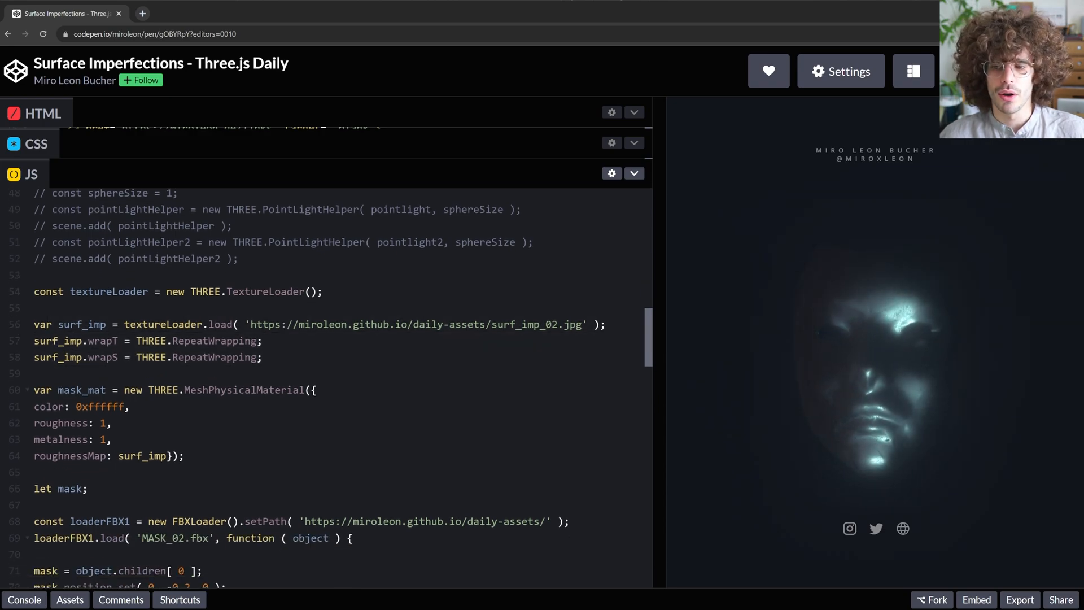
{"action": "left_click", "coordinate": [391, 324]}
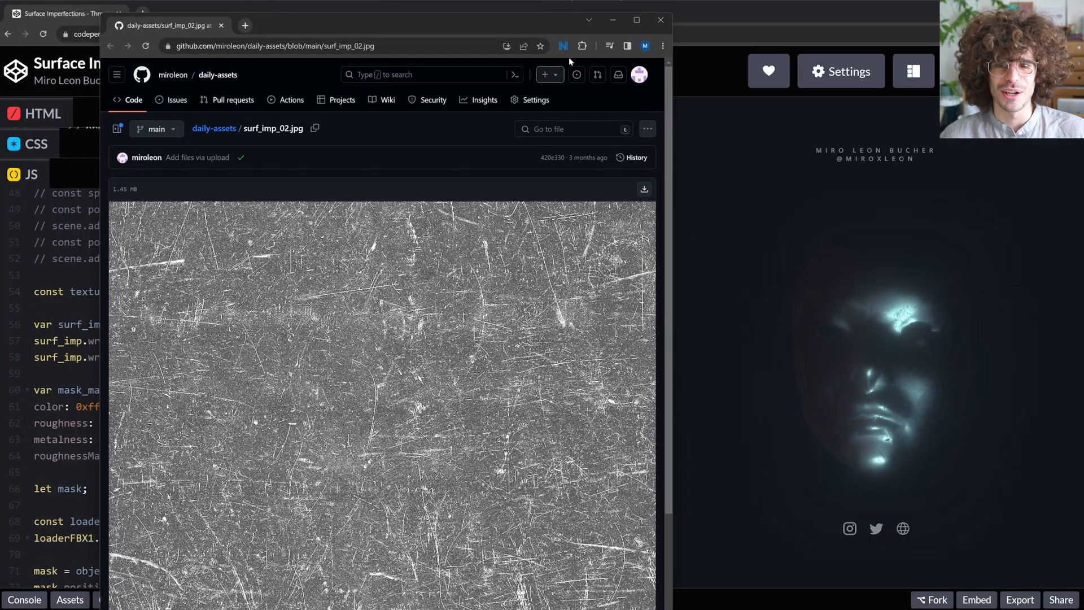
Step: View surf_imp_02.jpg full-screen on GitHub and scroll through the scratched texture
{"action": "left_click", "coordinate": [634, 19]}
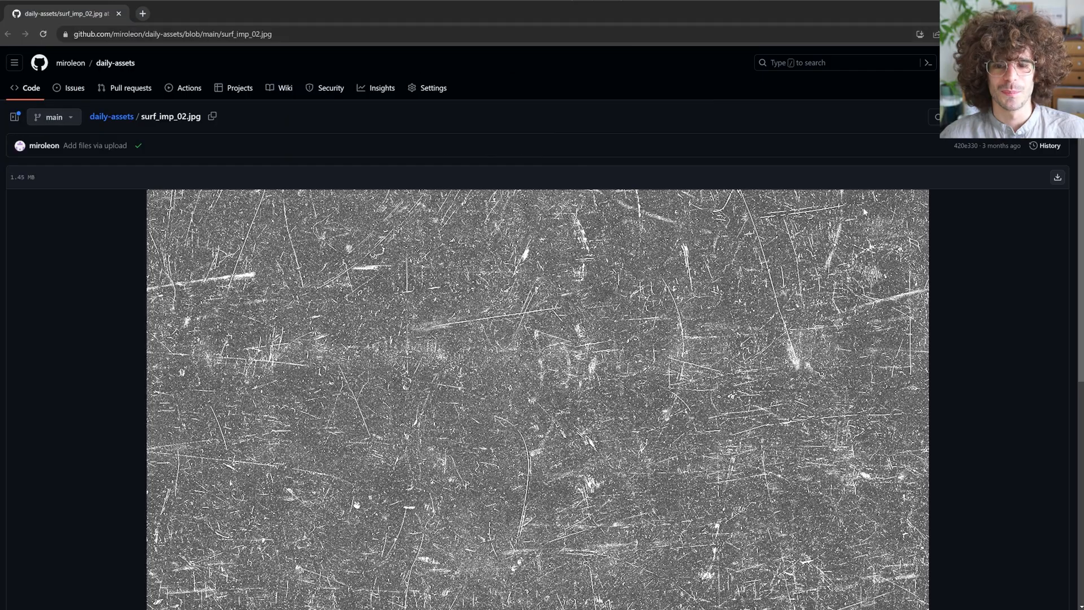
{"action": "scroll", "scroll_direction": "down", "scroll_amount": 3}
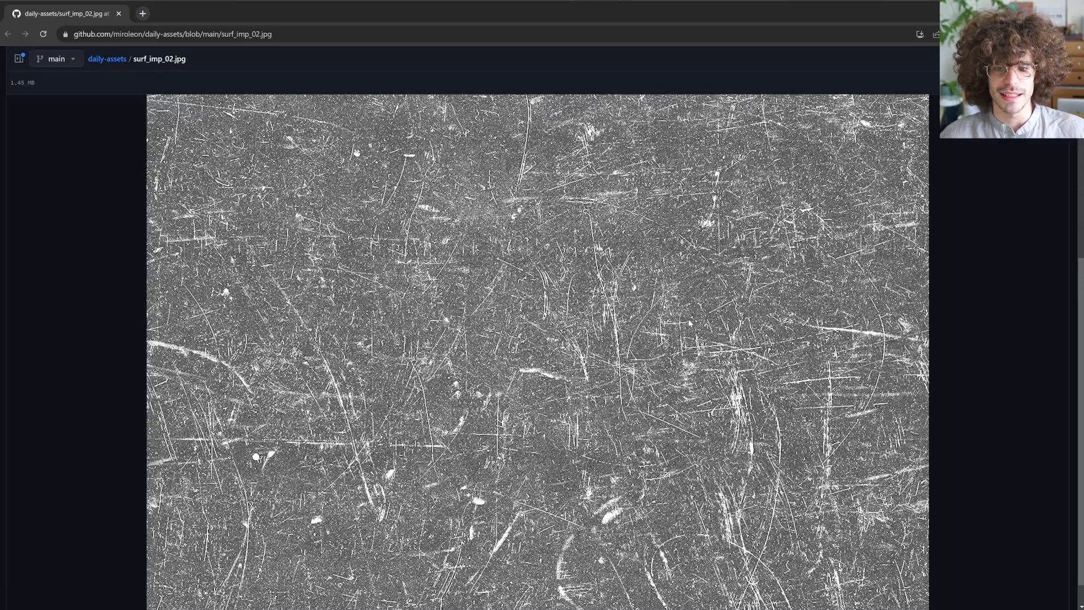
{"action": "scroll", "scroll_direction": "down", "scroll_amount": 3}
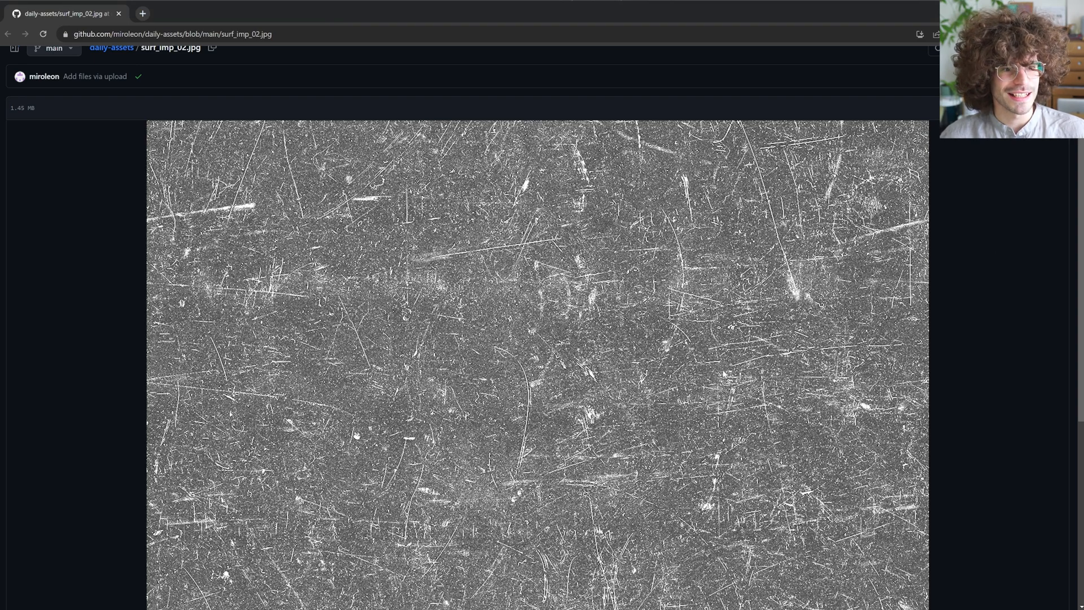
{"action": "scroll", "scroll_direction": "down", "scroll_amount": 3}
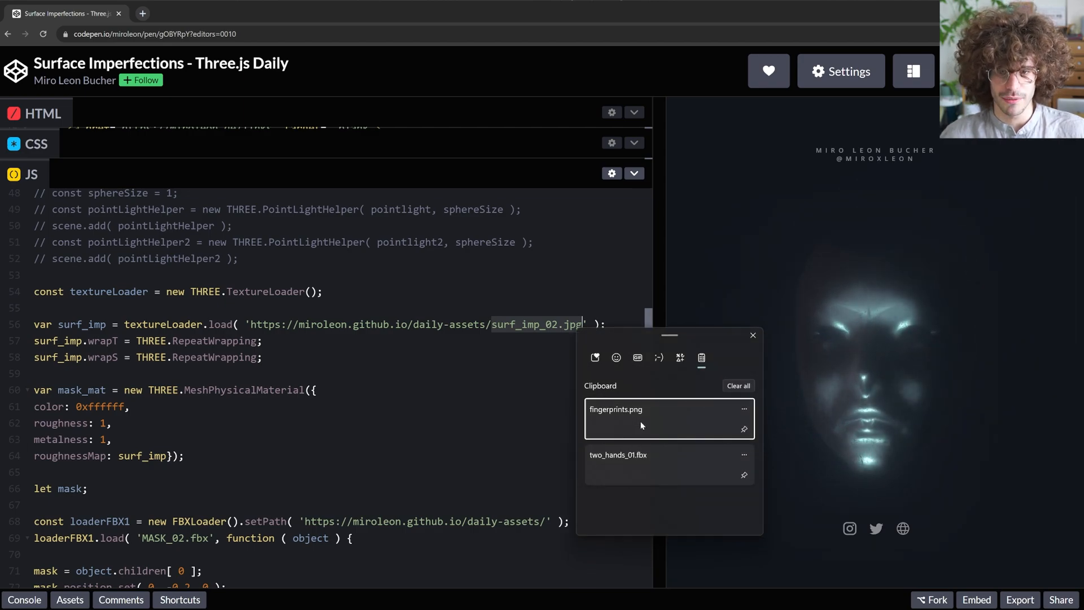
Step: Paste fingerprints.png as the roughness texture, then retype surf_imp_02.jpg
{"action": "left_click", "coordinate": [614, 408]}
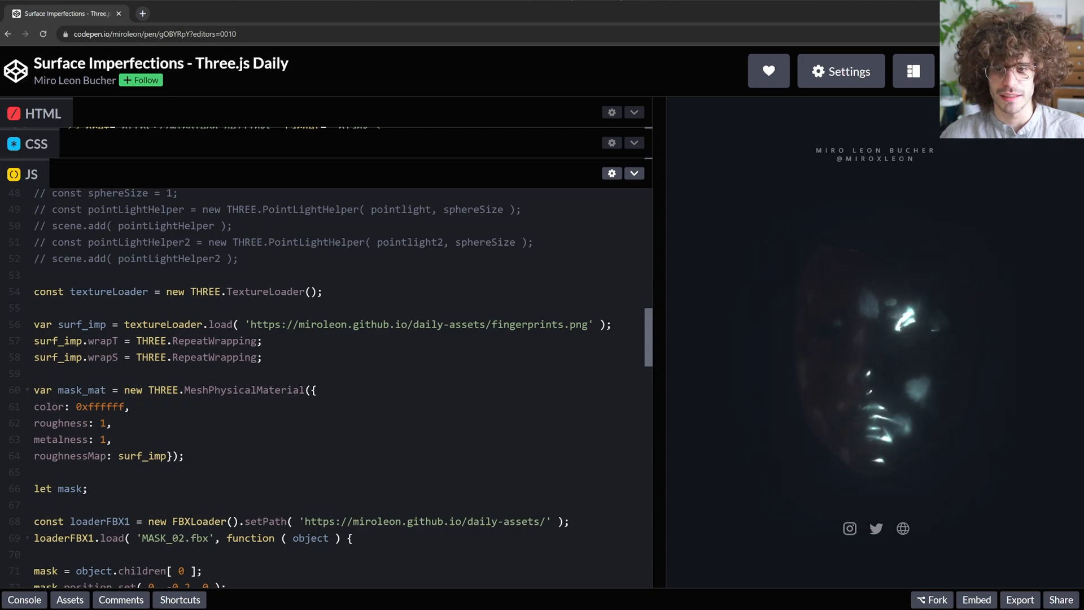
{"action": "type", "text": "surf_imp_02.jpg"}
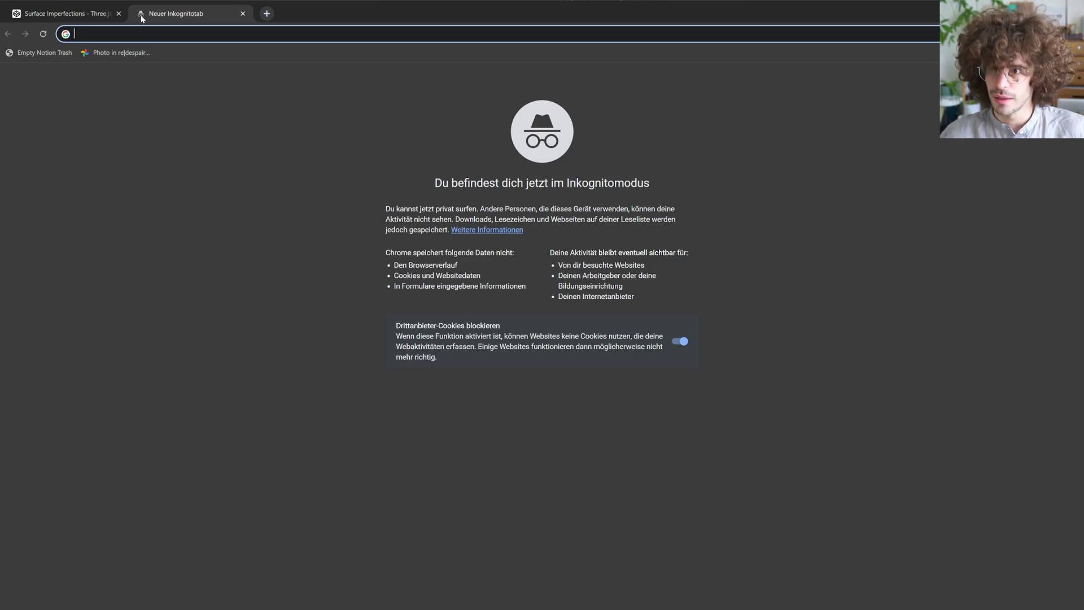
Step: Search 'free finger print texture', view TextureCan's fingerprint page, then close it
{"action": "type", "text": "free finger print texture"}
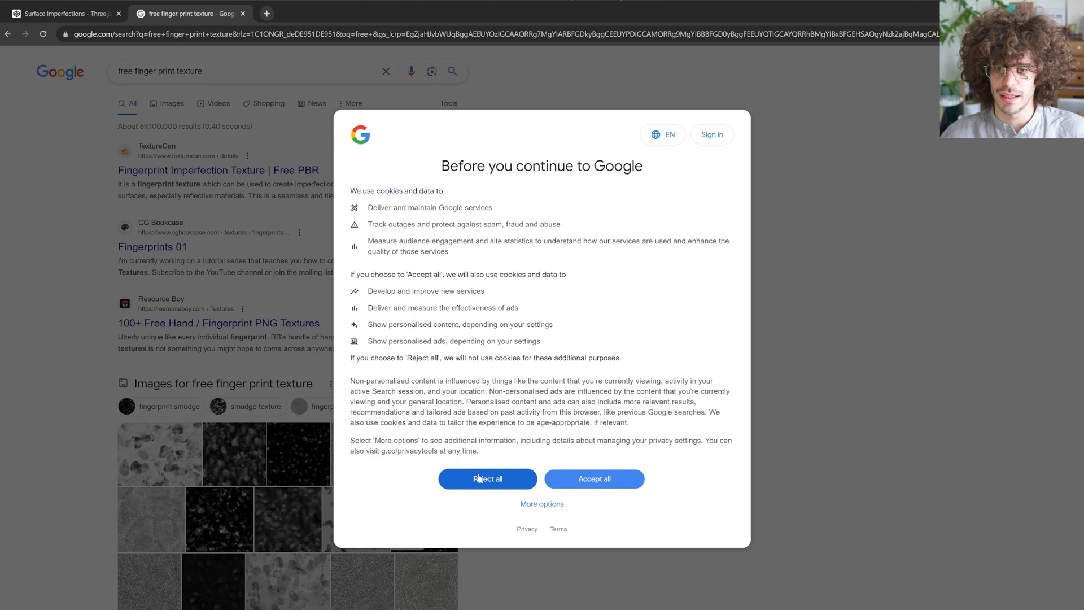
{"action": "left_click", "coordinate": [486, 479]}
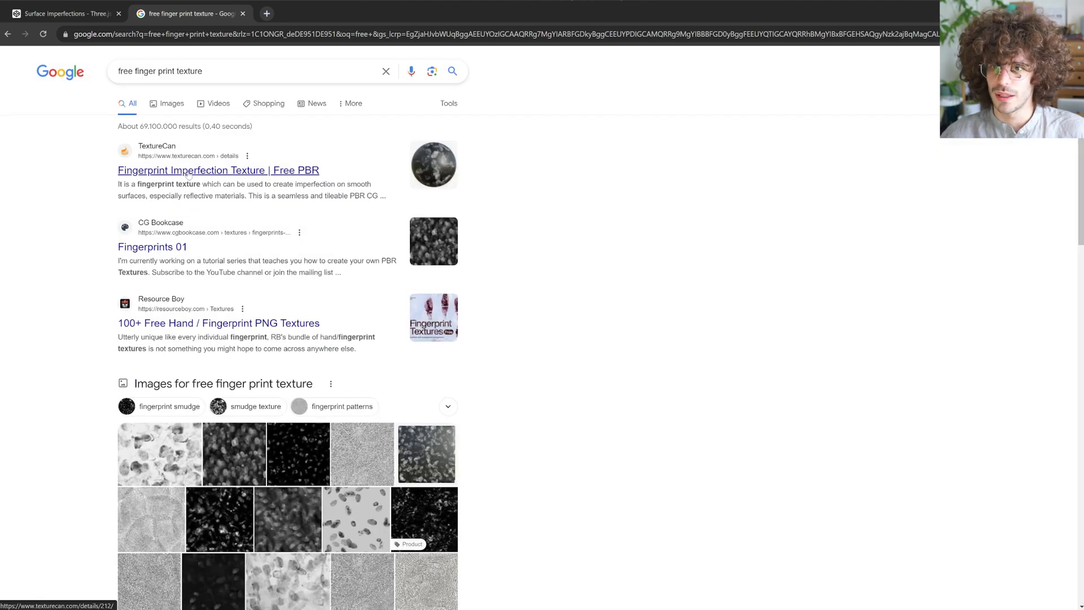
{"action": "left_click", "coordinate": [218, 171]}
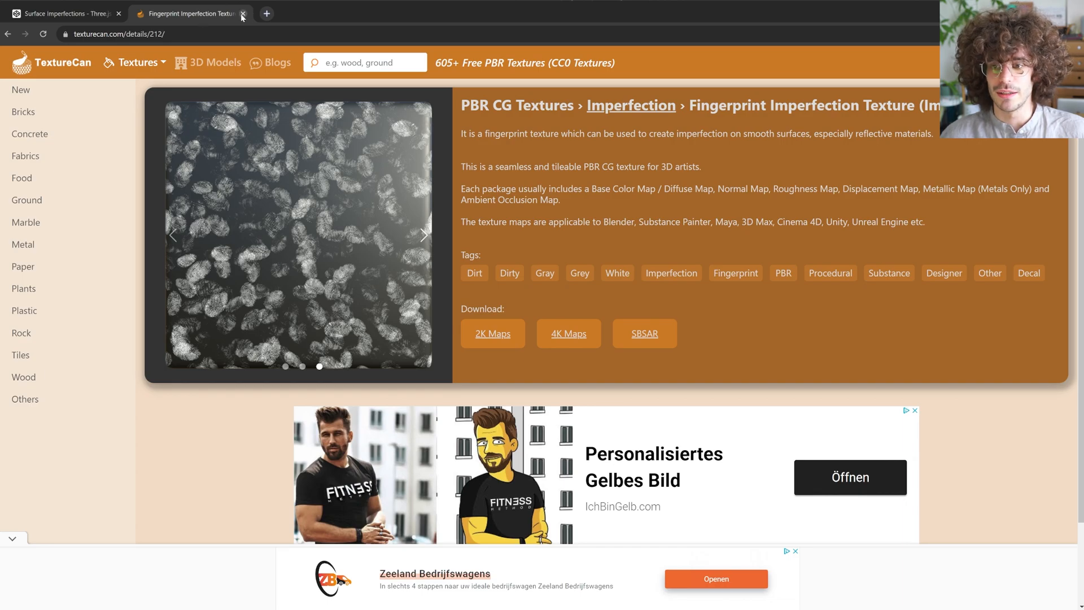
{"action": "left_click", "coordinate": [243, 13]}
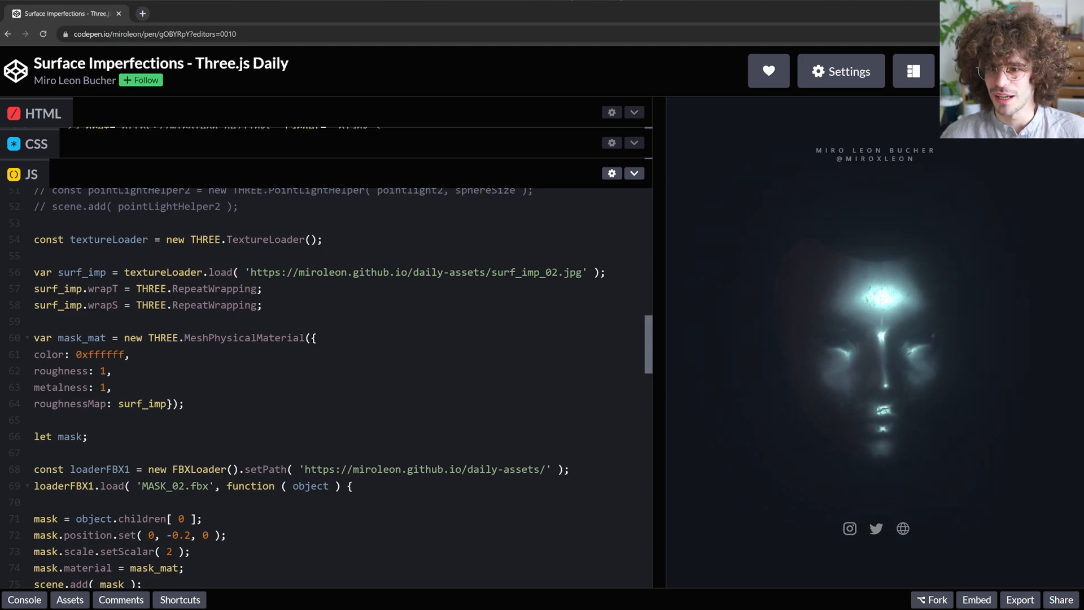
{"action": "left_click_drag", "start_coordinate": [34, 337], "coordinate": [183, 404]}
{"action": "type", "text": "282828"}
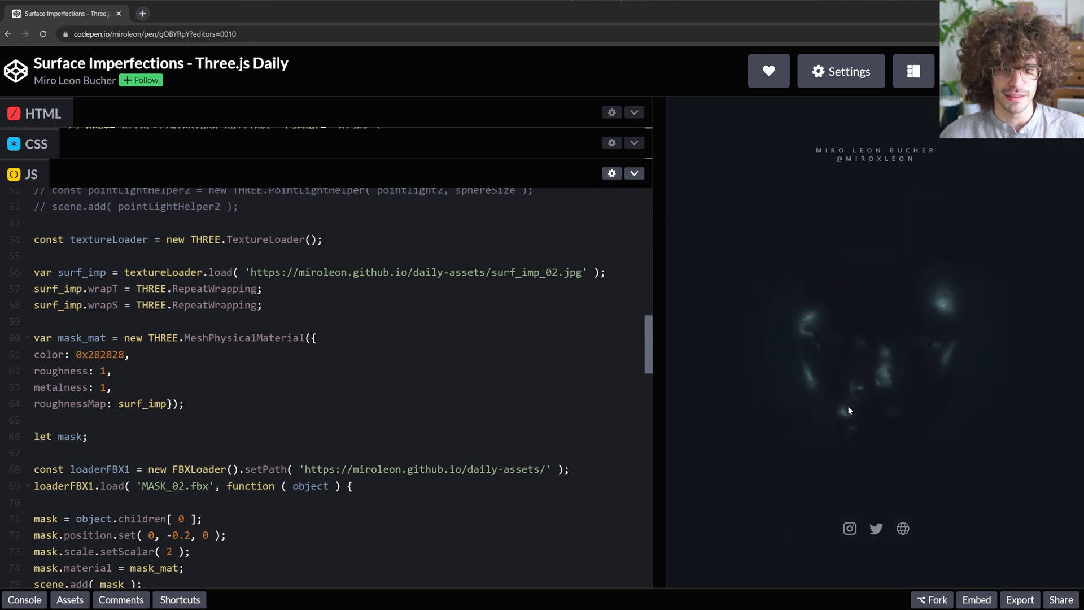
{"action": "double_click", "coordinate": [100, 353]}
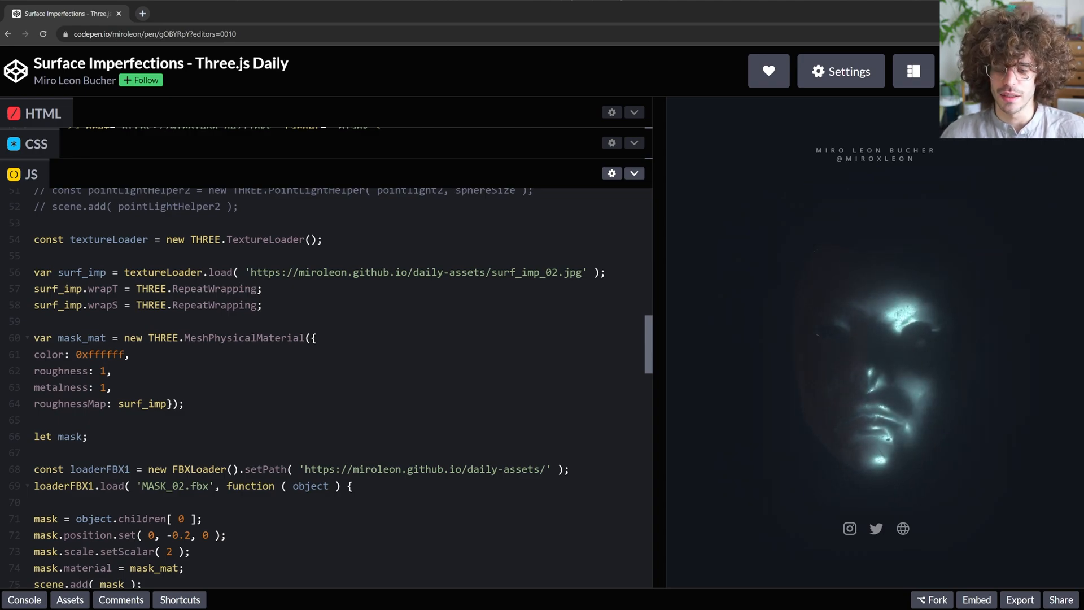
{"action": "type", "text": "0.5"}
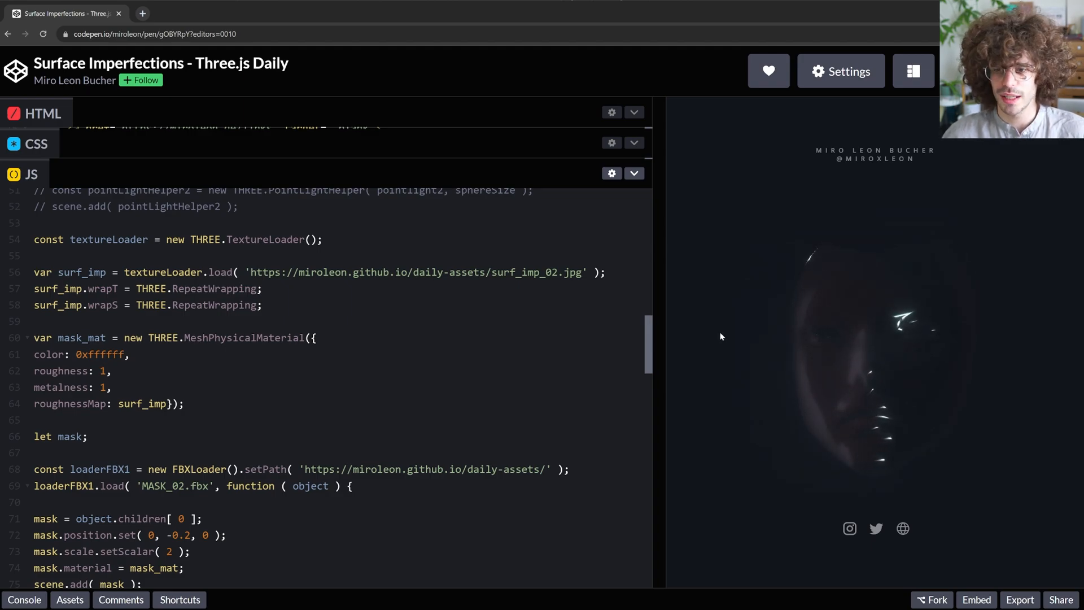
{"action": "double_click", "coordinate": [61, 386]}
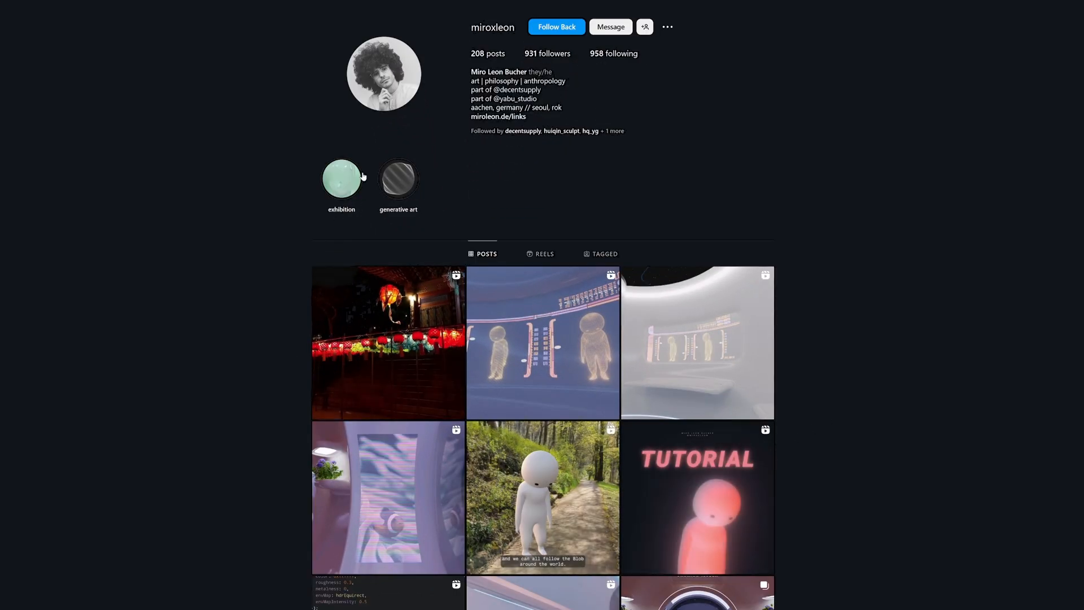
{"action": "left_click", "coordinate": [556, 26]}
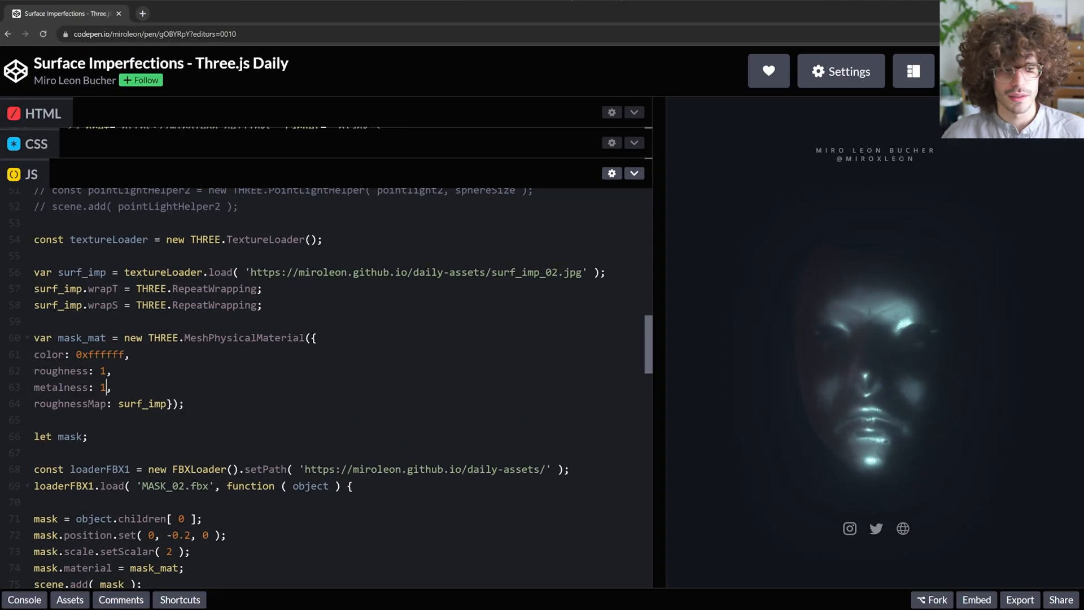
{"action": "key", "text": "Backspace"}
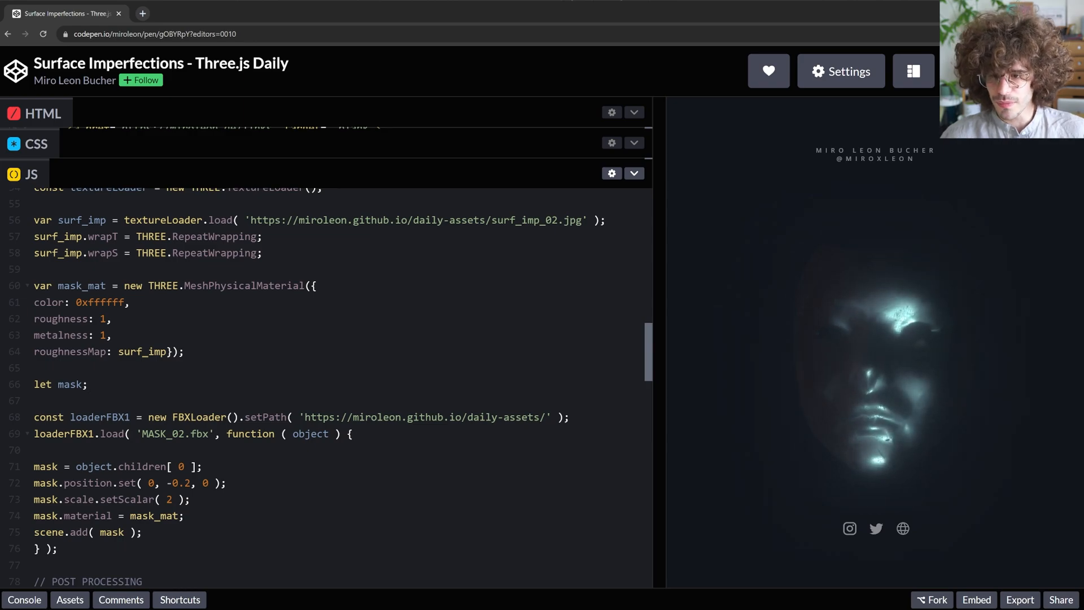
{"action": "scroll", "scroll_direction": "down", "scroll_amount": 3}
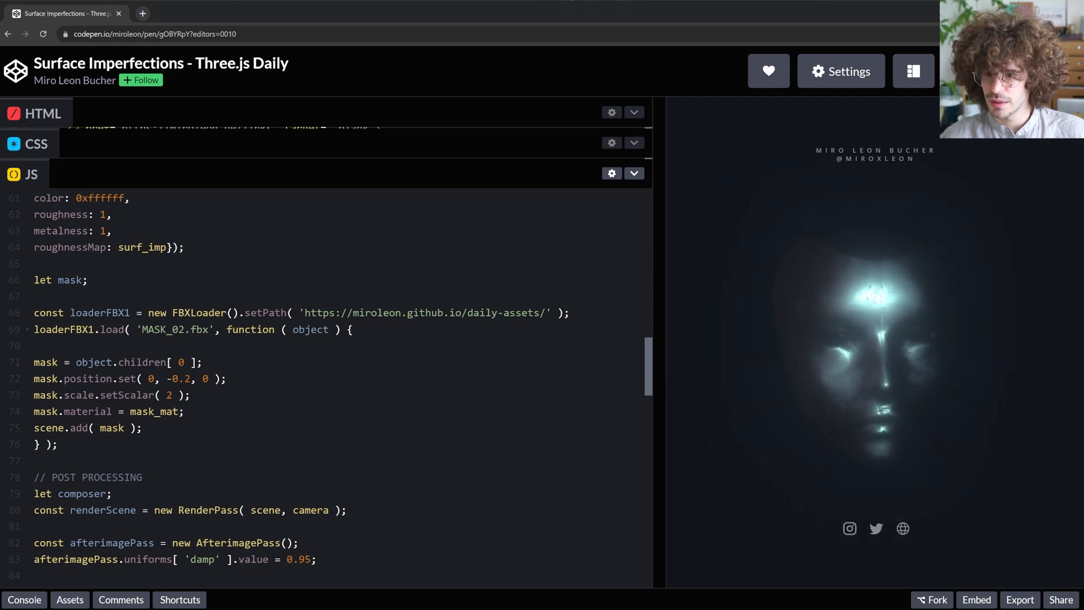
Step: Load two_hands_01.fbx instead of MASK_02.fbx and set the model scale to 0.25
{"action": "double_click", "coordinate": [175, 329]}
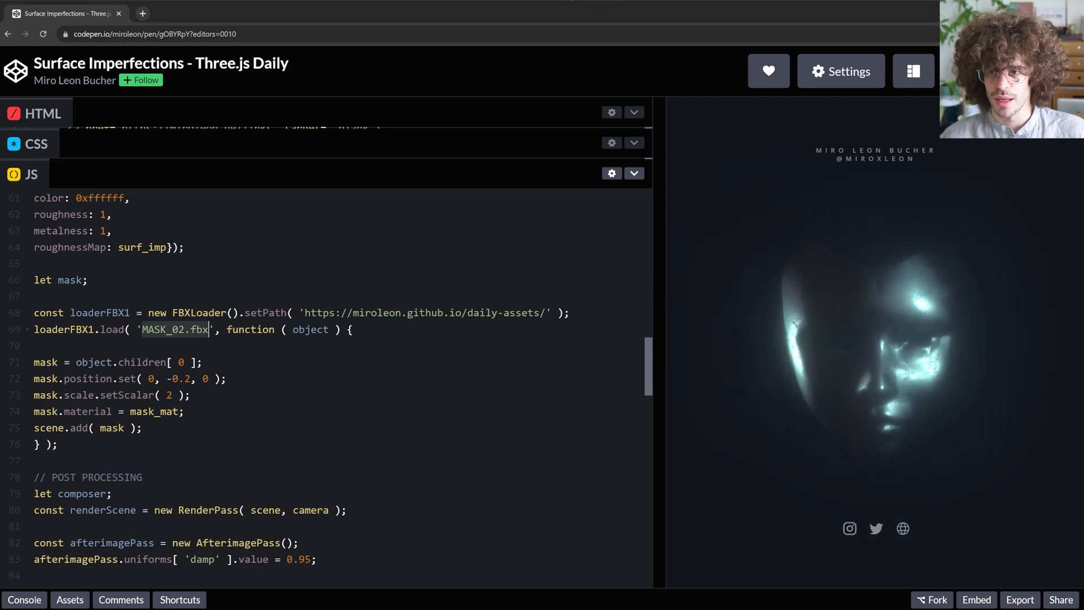
{"action": "type", "text": "two_hands_01.fbx"}
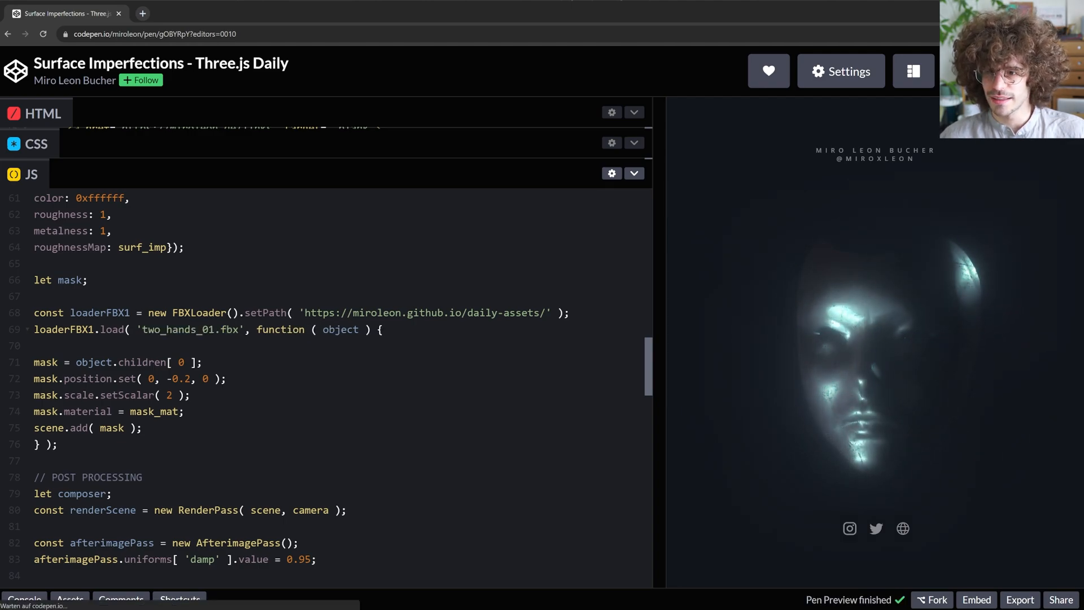
{"action": "type", "text": "0.2"}
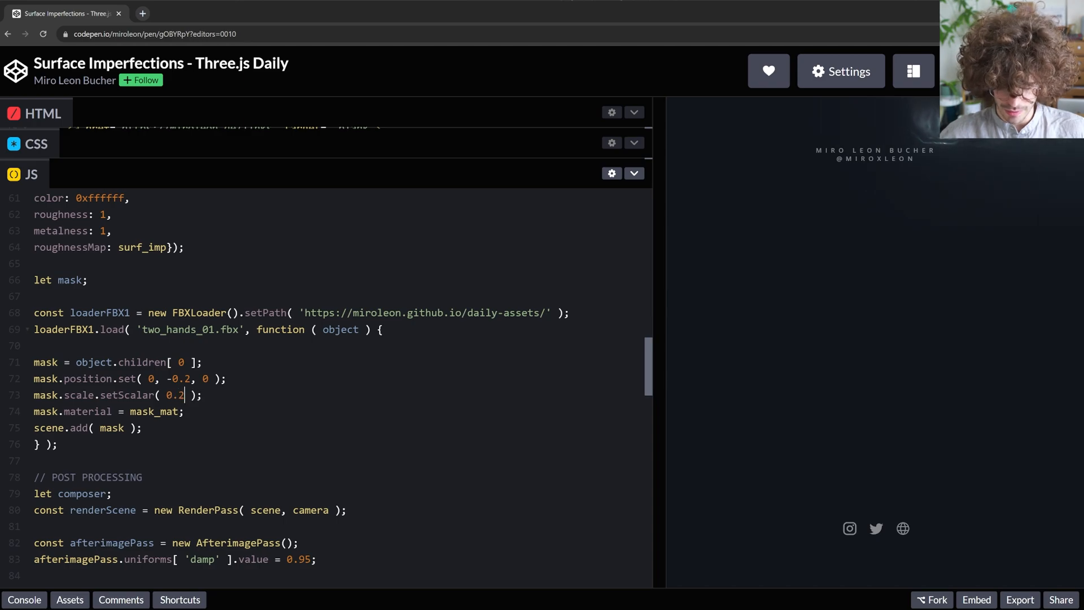
{"action": "type", "text": "5"}
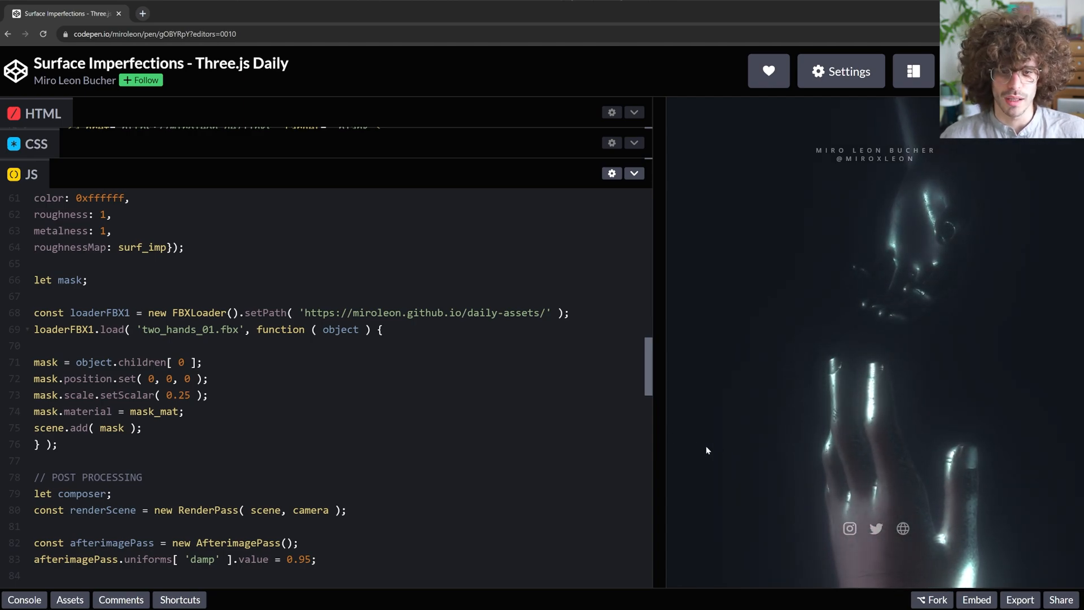
{"action": "type", "text": "-0.2"}
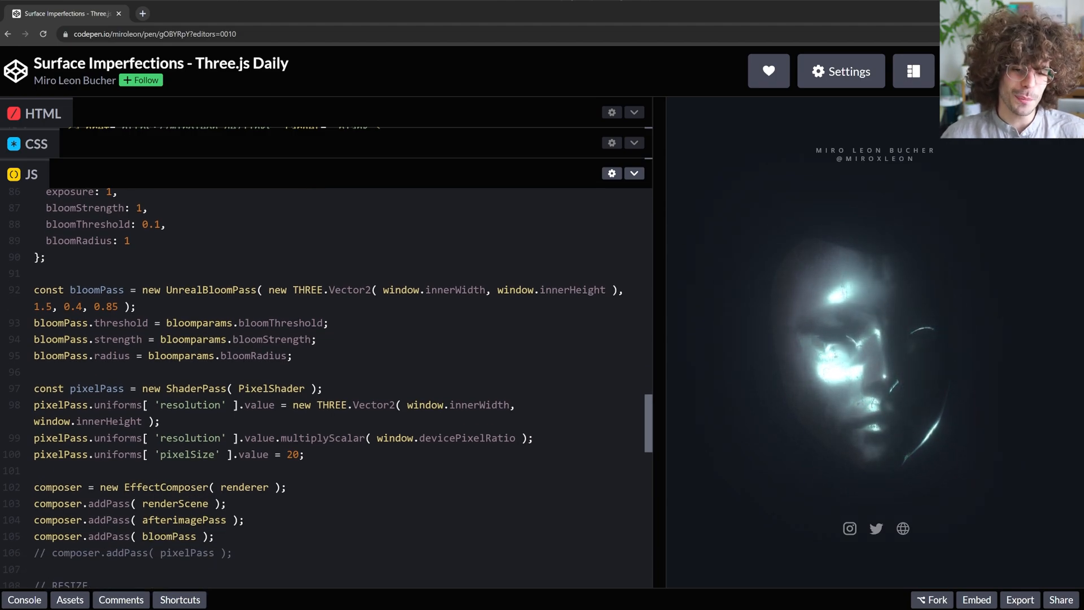
{"action": "scroll", "scroll_direction": "down", "scroll_amount": 3}
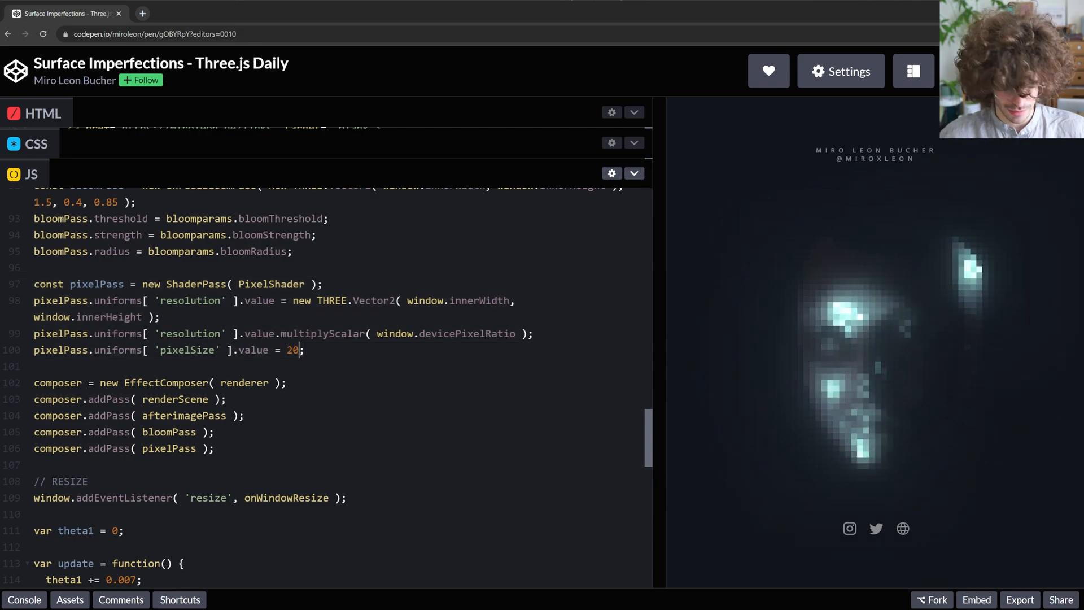
Step: Preview the pixel pass at sizes 10 and 30, then restore pixelSize 20 with the pass disabled
{"action": "type", "text": "10"}
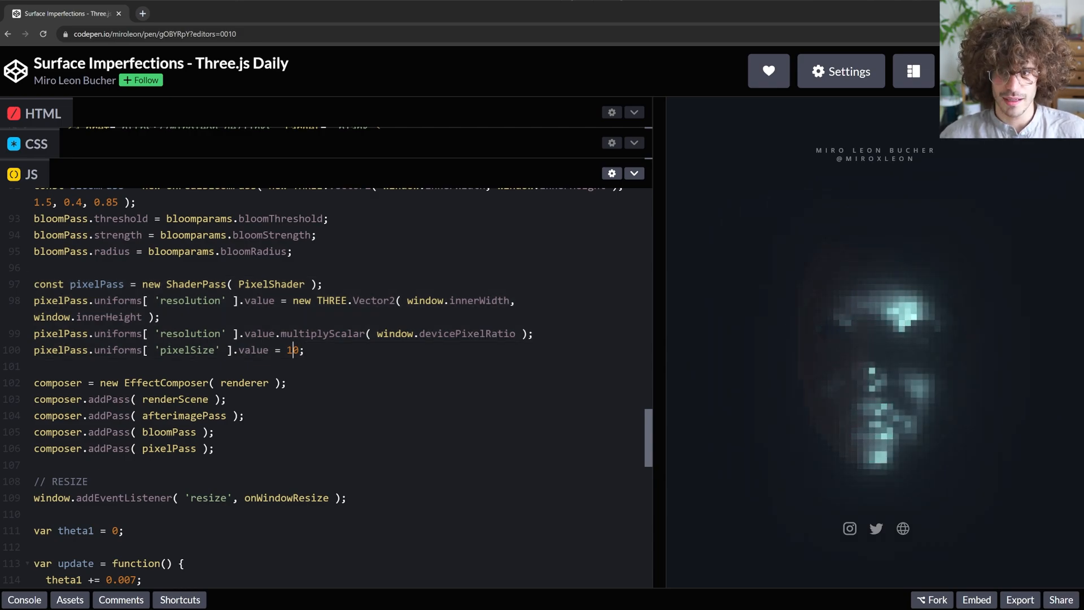
{"action": "type", "text": "0"}
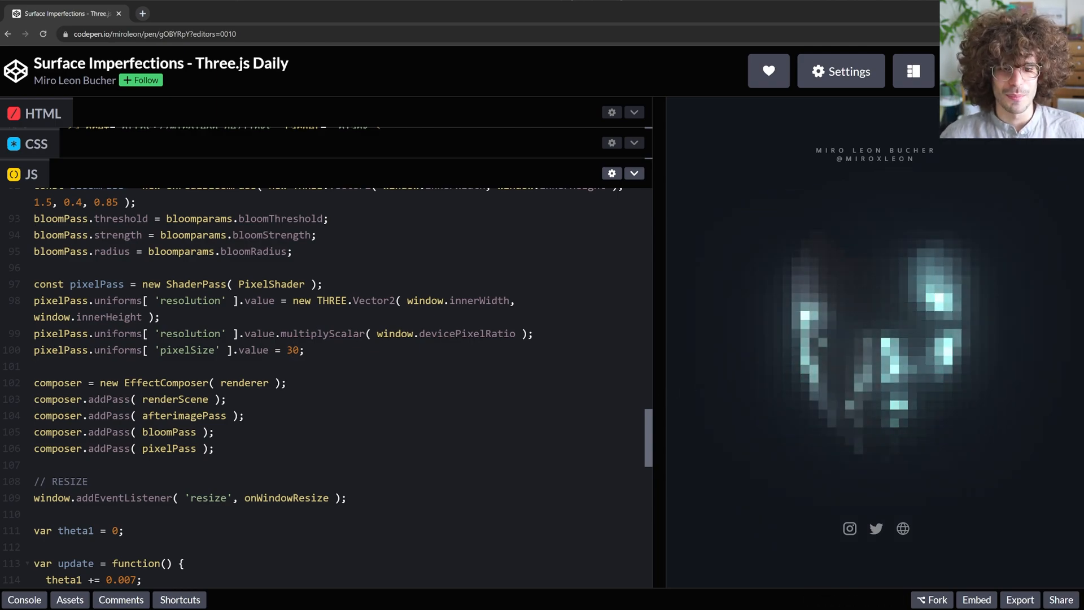
{"action": "type", "text": "0"}
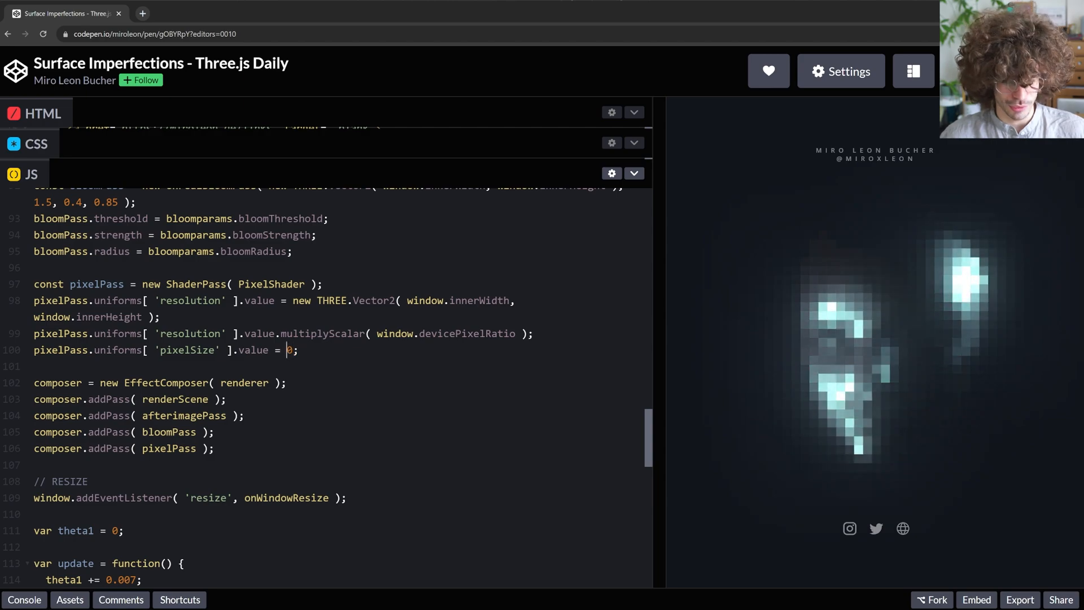
{"action": "type", "text": "20"}
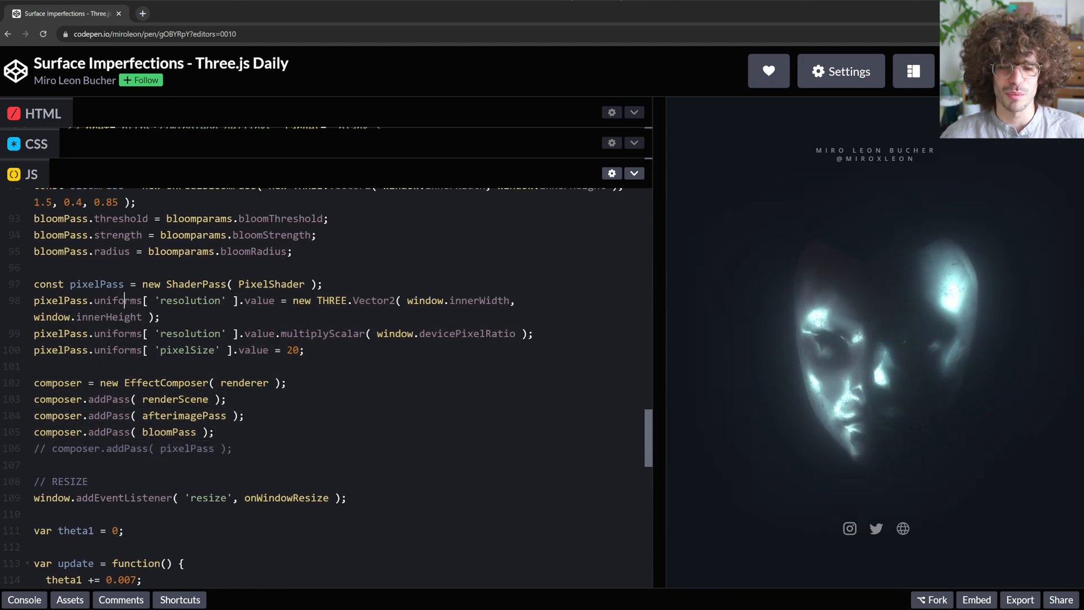
{"action": "scroll", "scroll_direction": "down", "scroll_amount": 3}
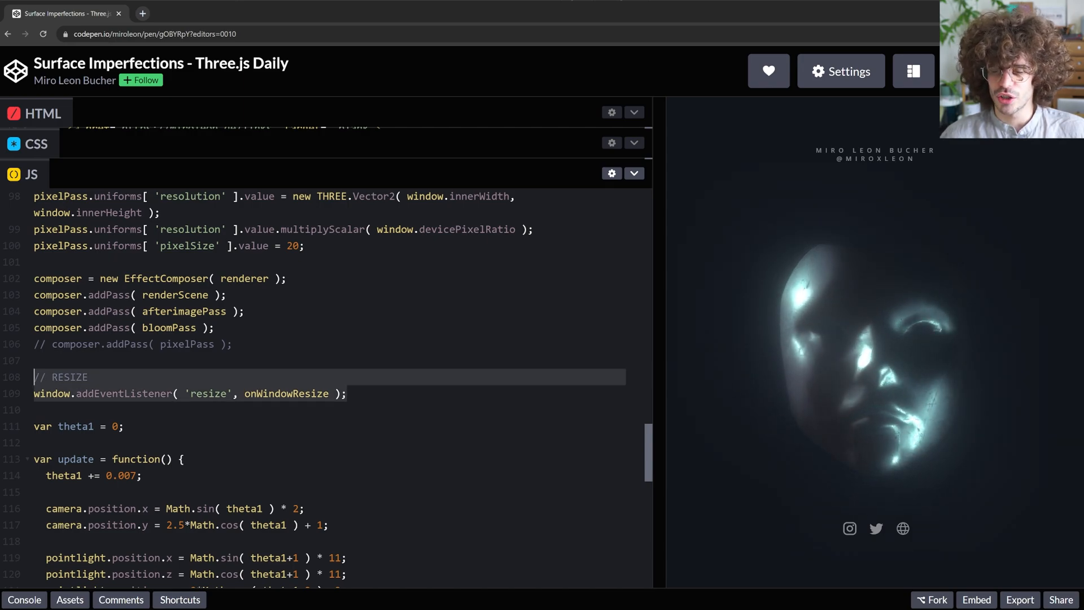
{"action": "scroll", "scroll_direction": "down", "scroll_amount": 3}
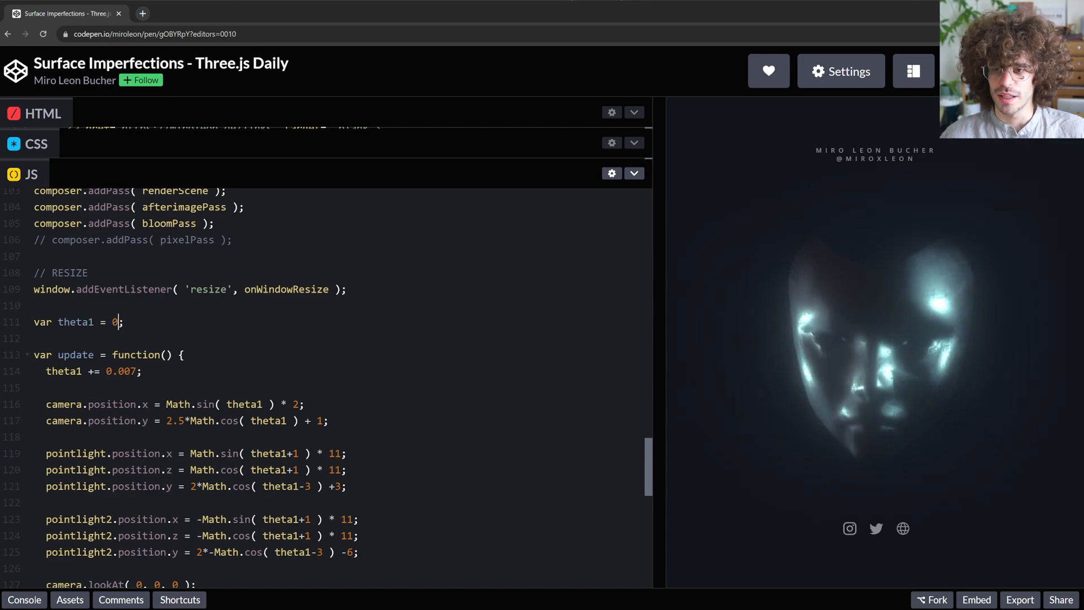
{"action": "scroll", "scroll_direction": "down", "scroll_amount": 3}
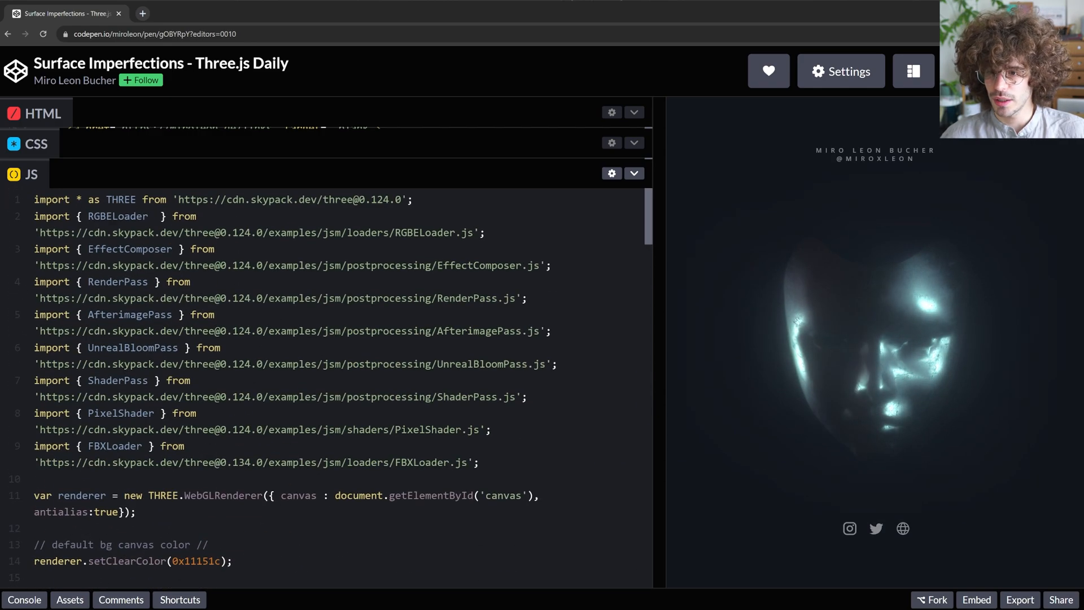
Step: Scroll to the PointLightHelper block while the light helpers are shown and hidden again
{"action": "scroll", "scroll_direction": "down", "scroll_amount": 3}
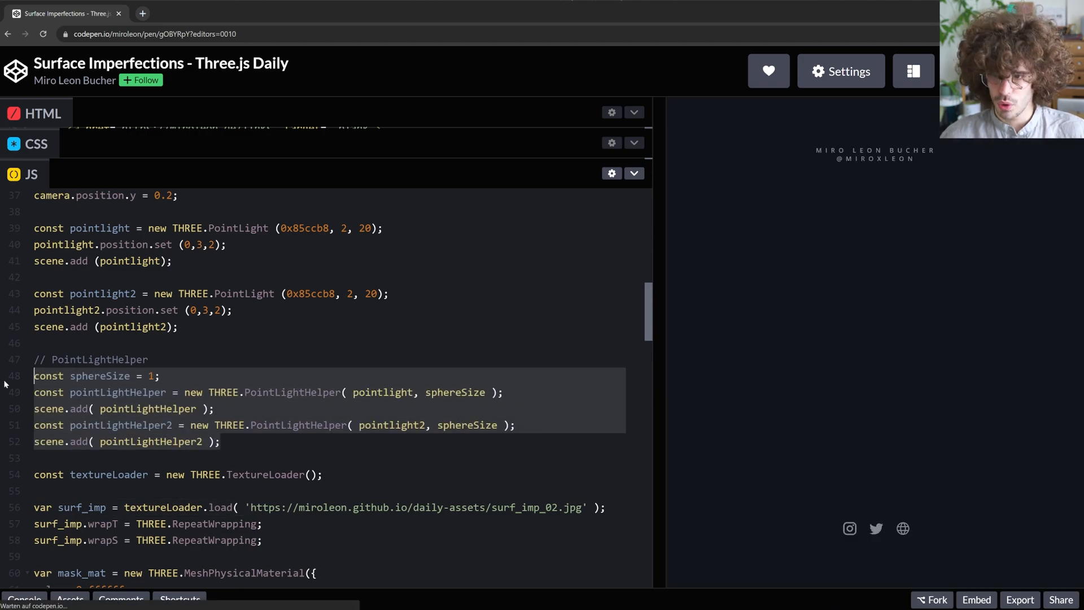
{"action": "scroll", "scroll_direction": "down", "scroll_amount": 3}
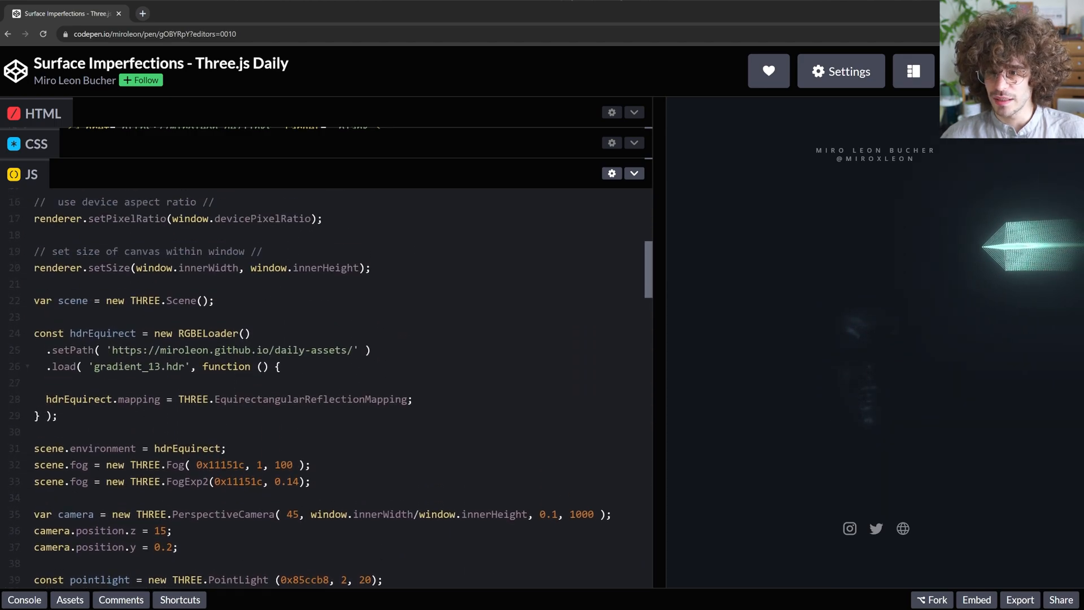
{"action": "scroll", "scroll_direction": "down", "scroll_amount": 3}
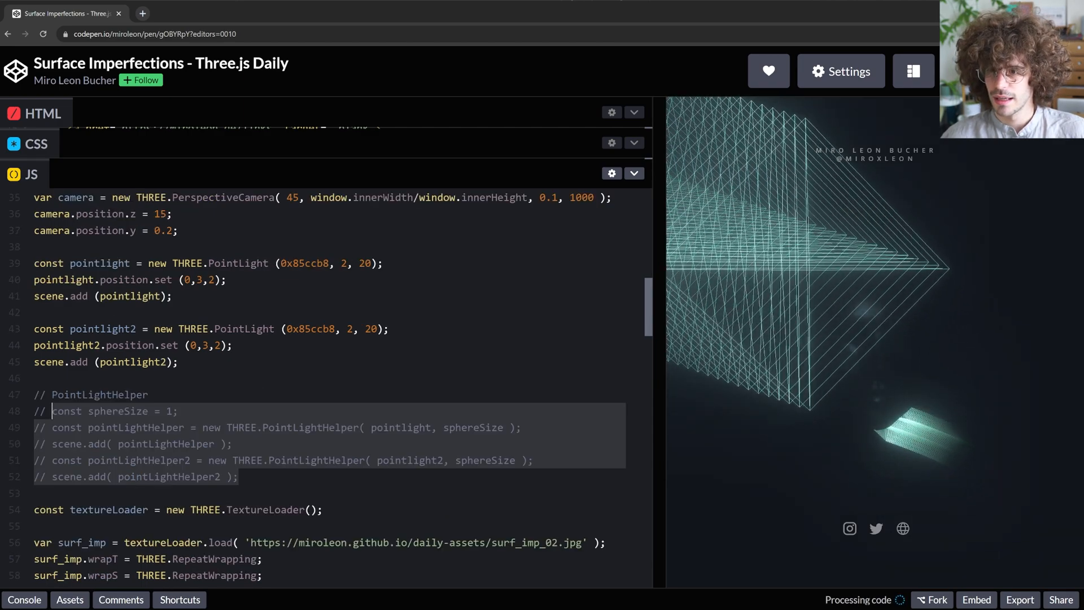
{"action": "type", "text": "10"}
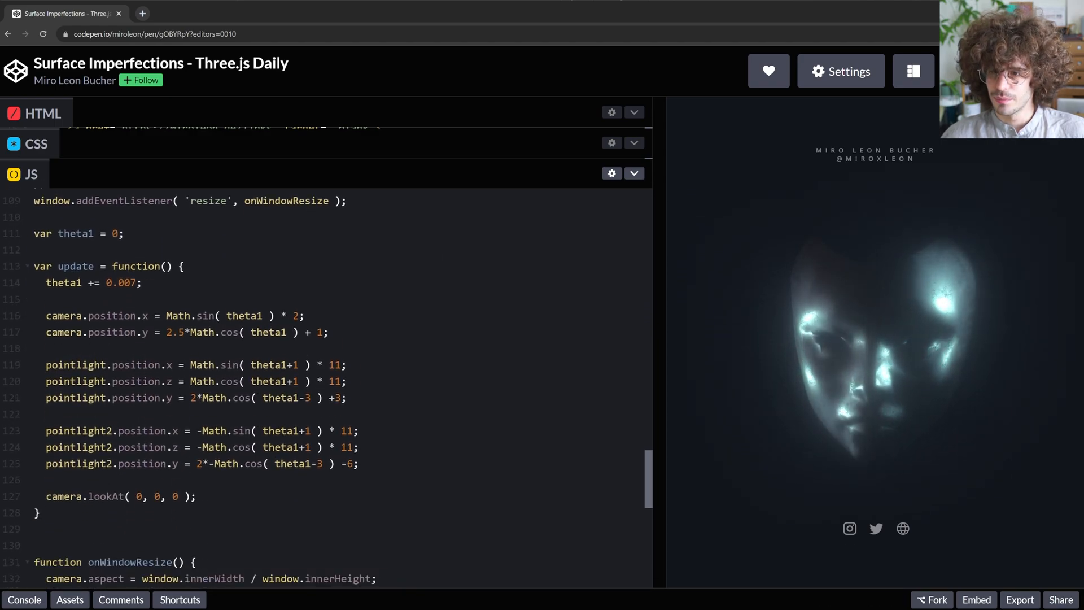
{"action": "scroll", "scroll_direction": "down", "scroll_amount": 3}
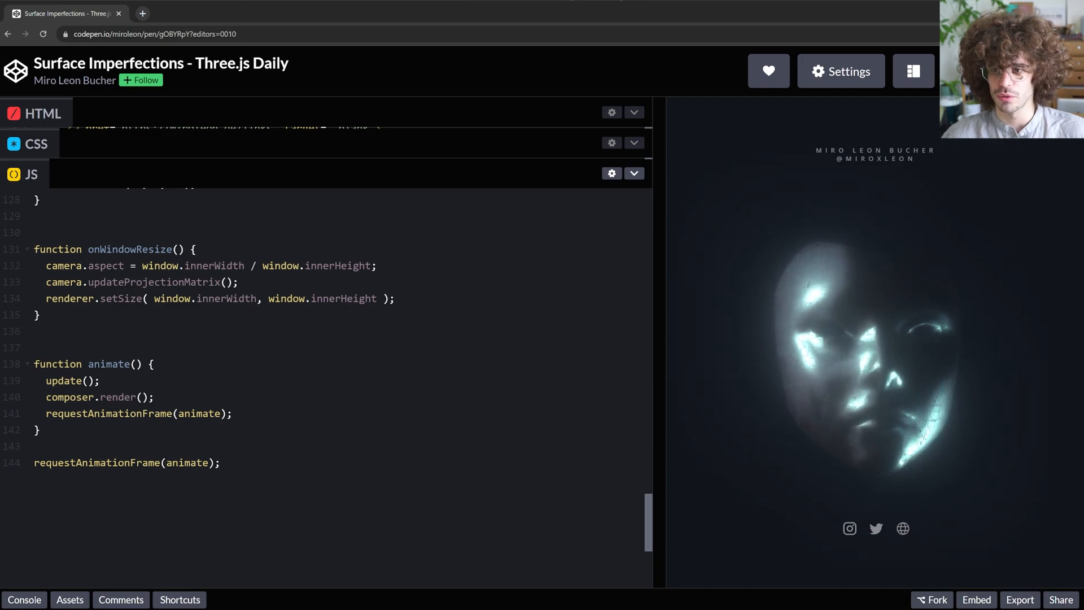
{"action": "left_click", "coordinate": [153, 396]}
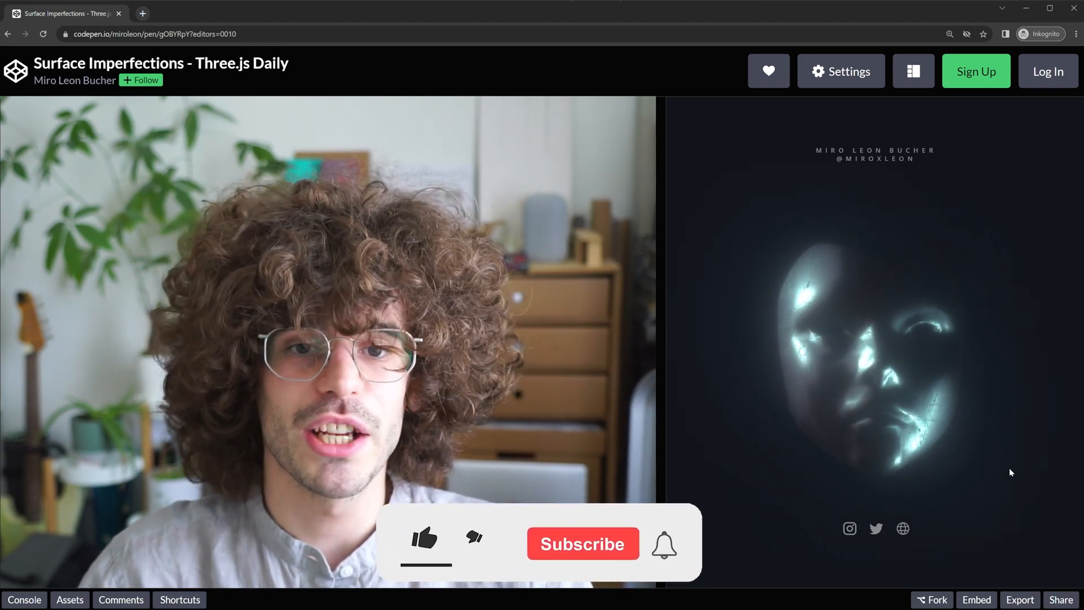
{"action": "left_click", "coordinate": [423, 538]}
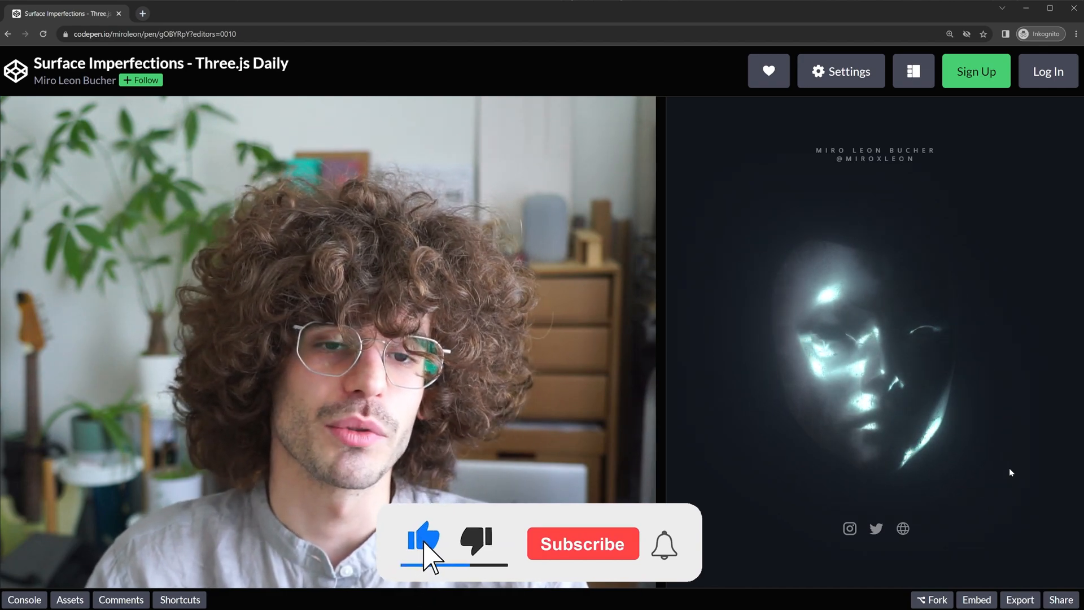
{"action": "left_click", "coordinate": [582, 543]}
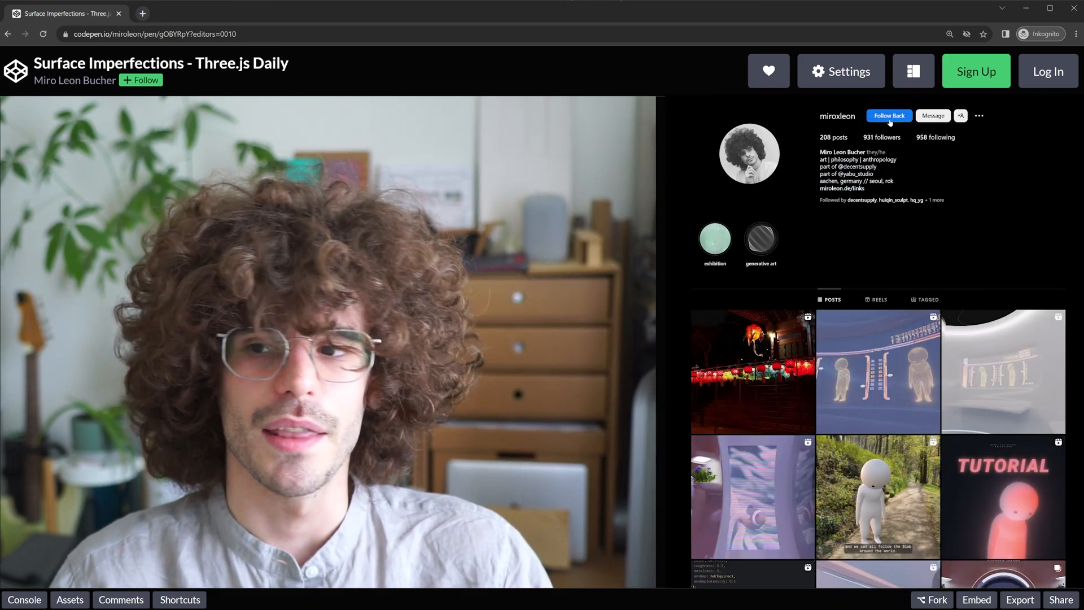
{"action": "left_click", "coordinate": [888, 115]}
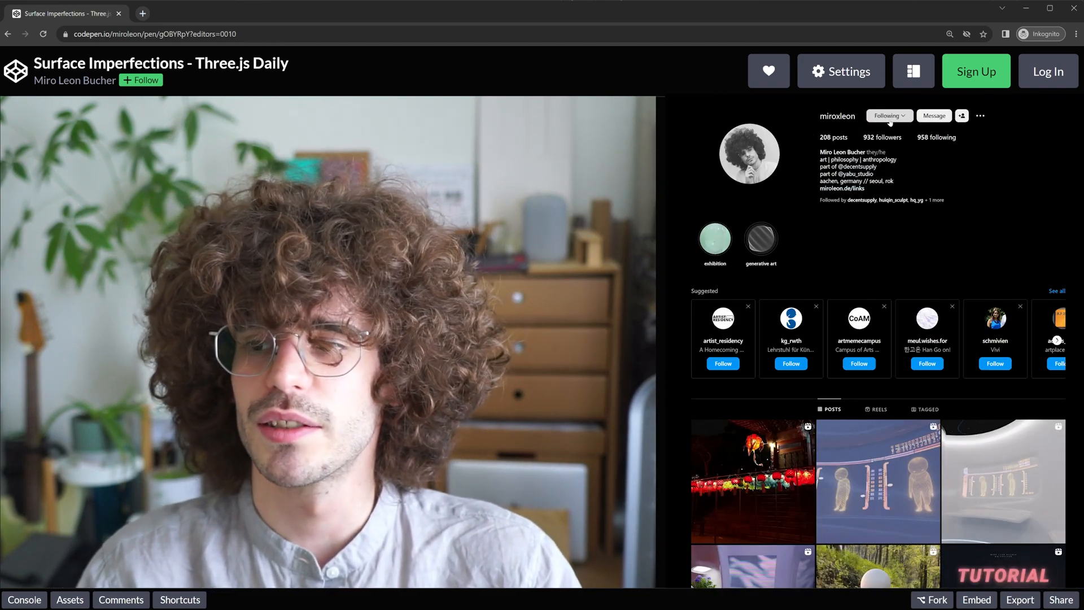